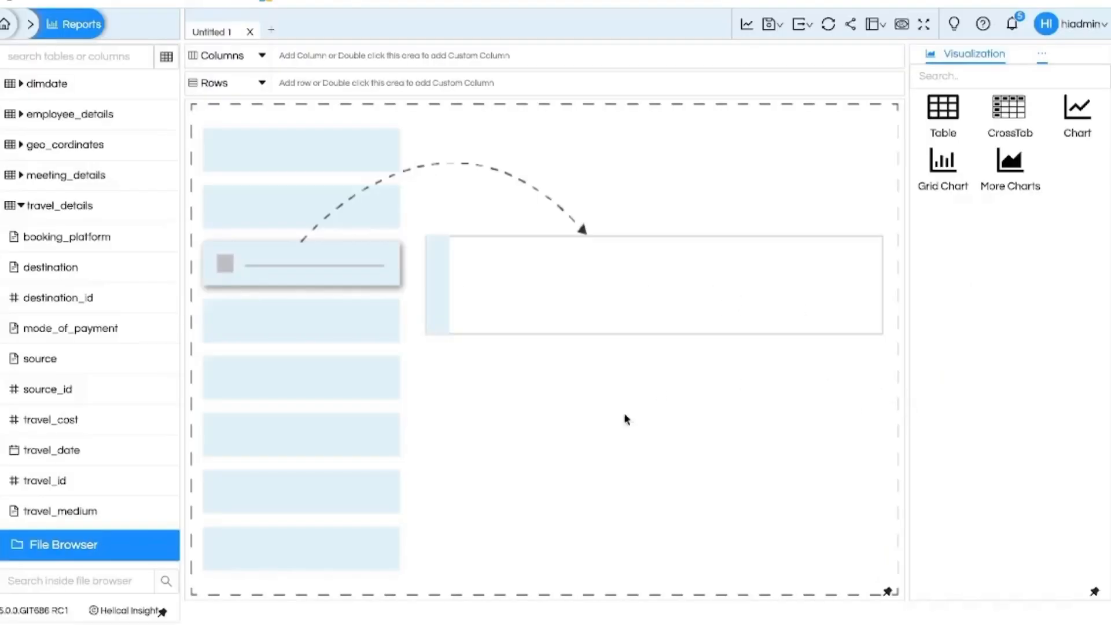
mouse_move(214, 214)
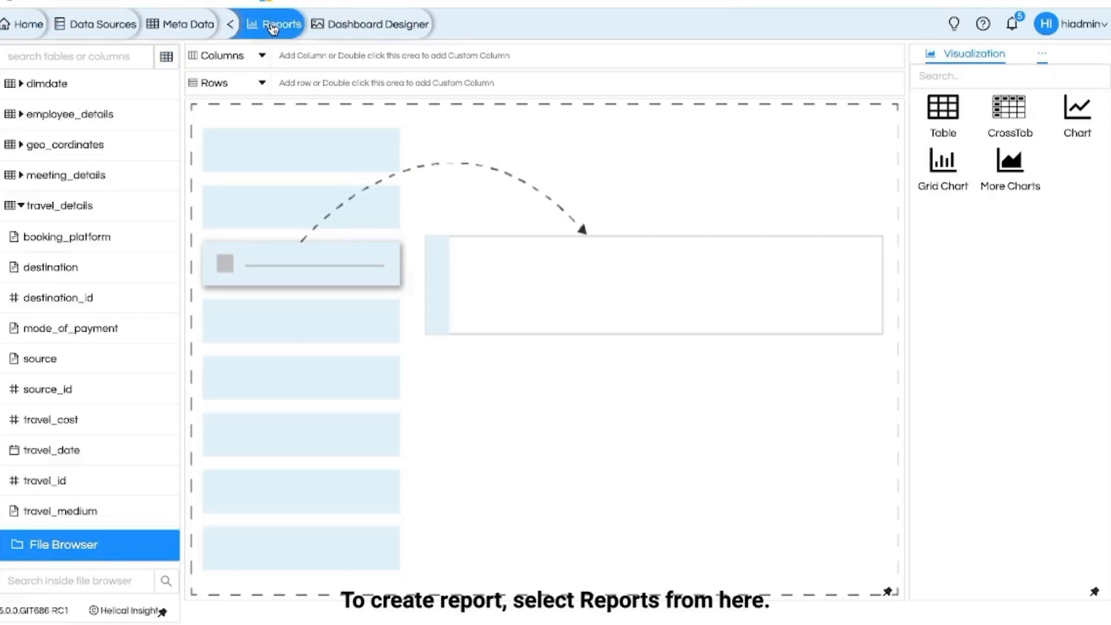
Tour the ad hoc reports toolbar: file browser, export formats and shelf visibility list
left_click(280, 24)
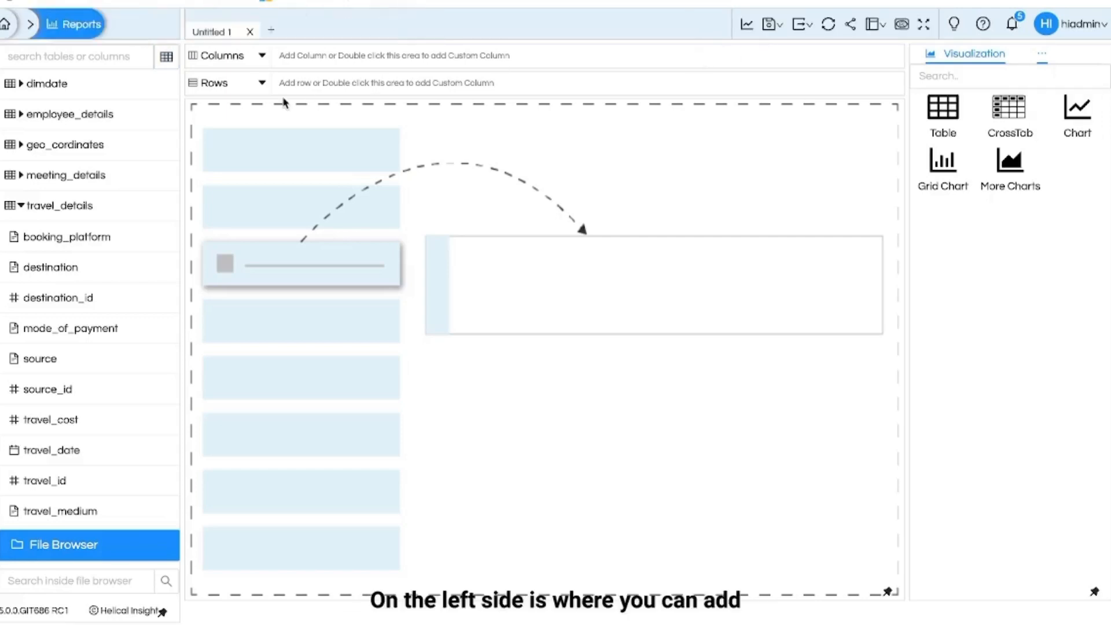
mouse_move(173, 141)
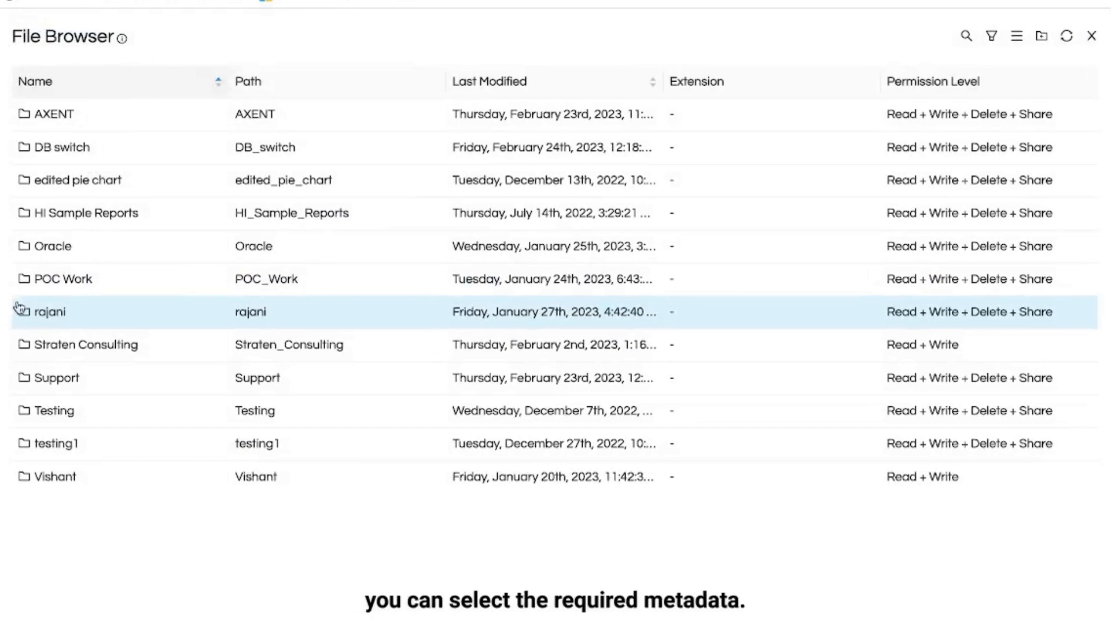
left_click(50, 312)
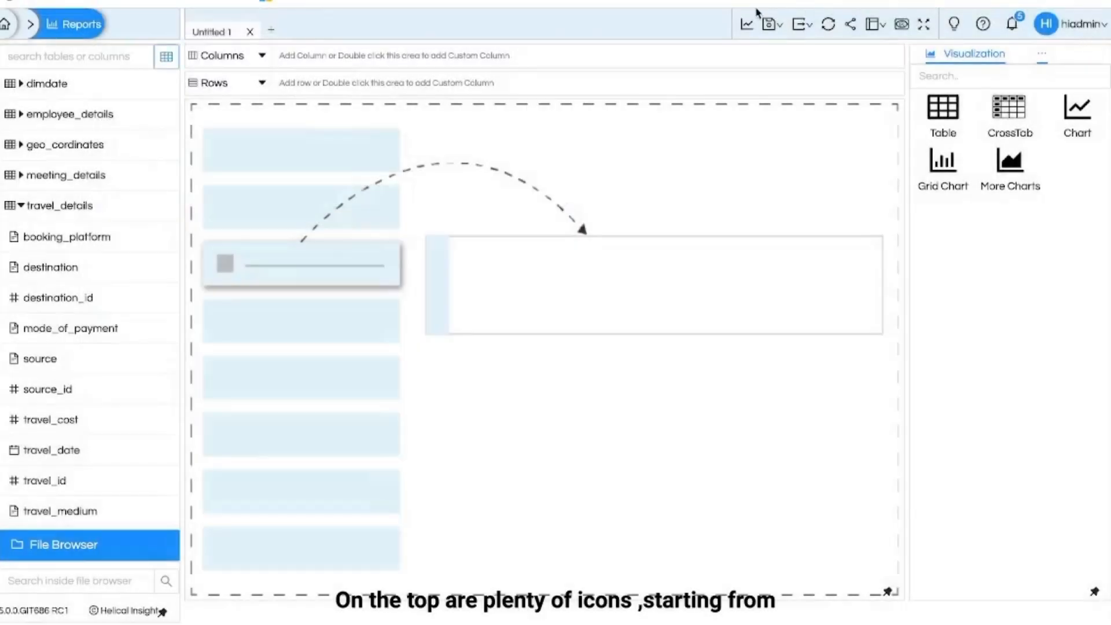
mouse_move(744, 48)
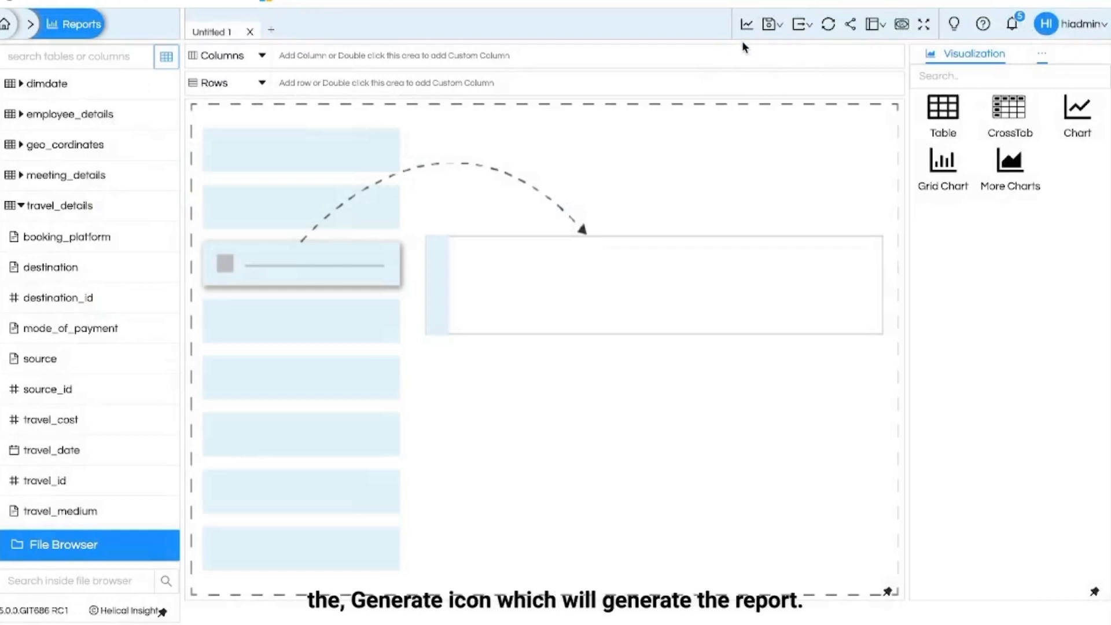
mouse_move(746, 23)
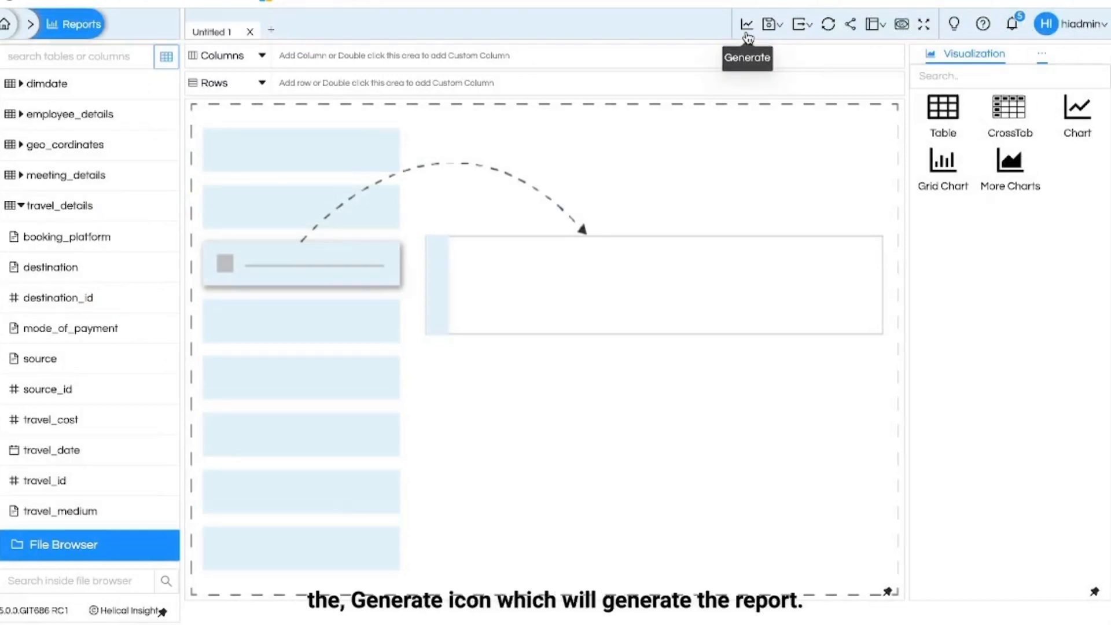
mouse_move(777, 36)
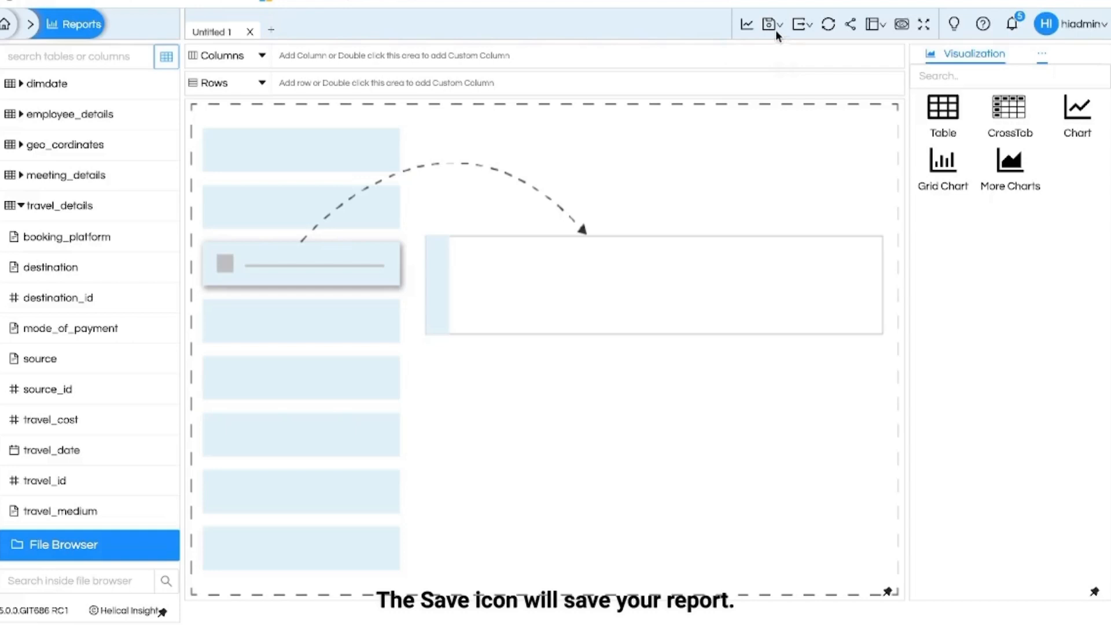
mouse_move(769, 23)
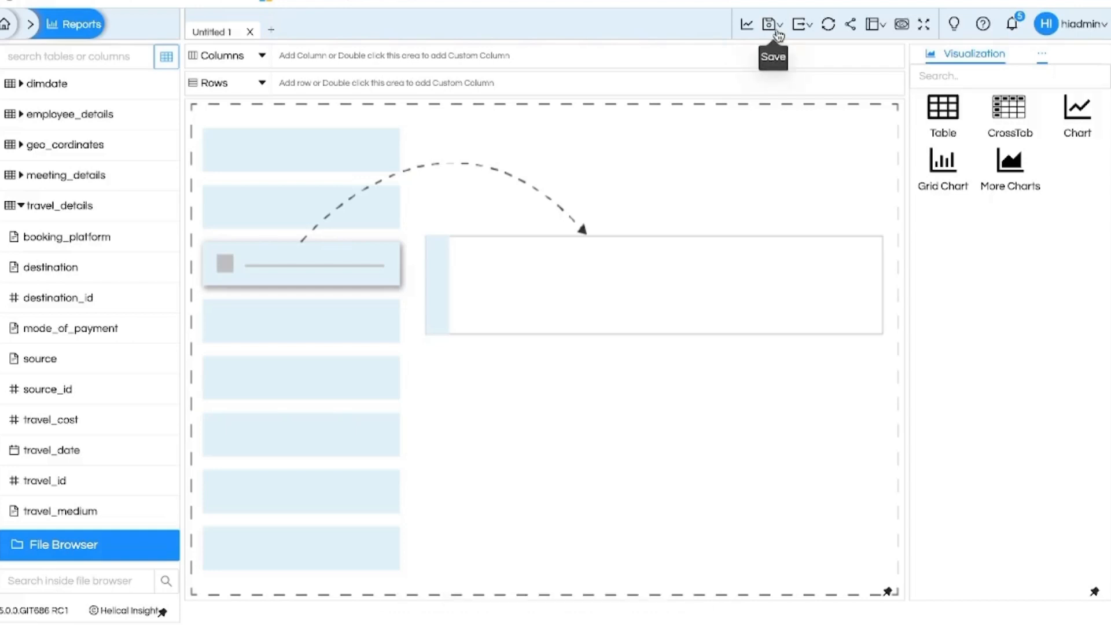
left_click(780, 23)
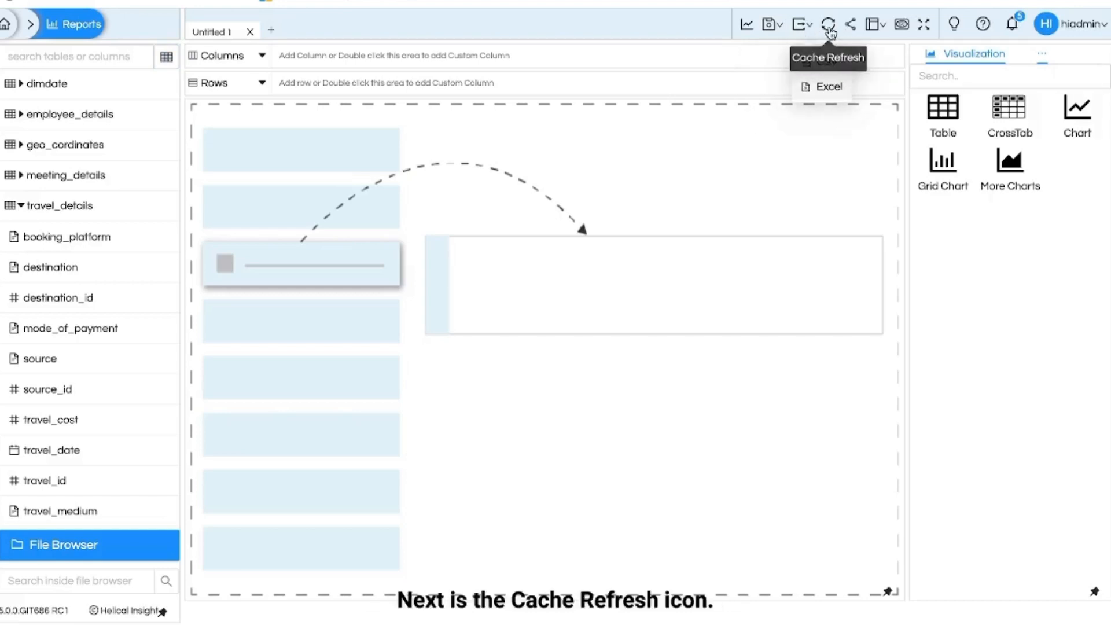
mouse_move(849, 23)
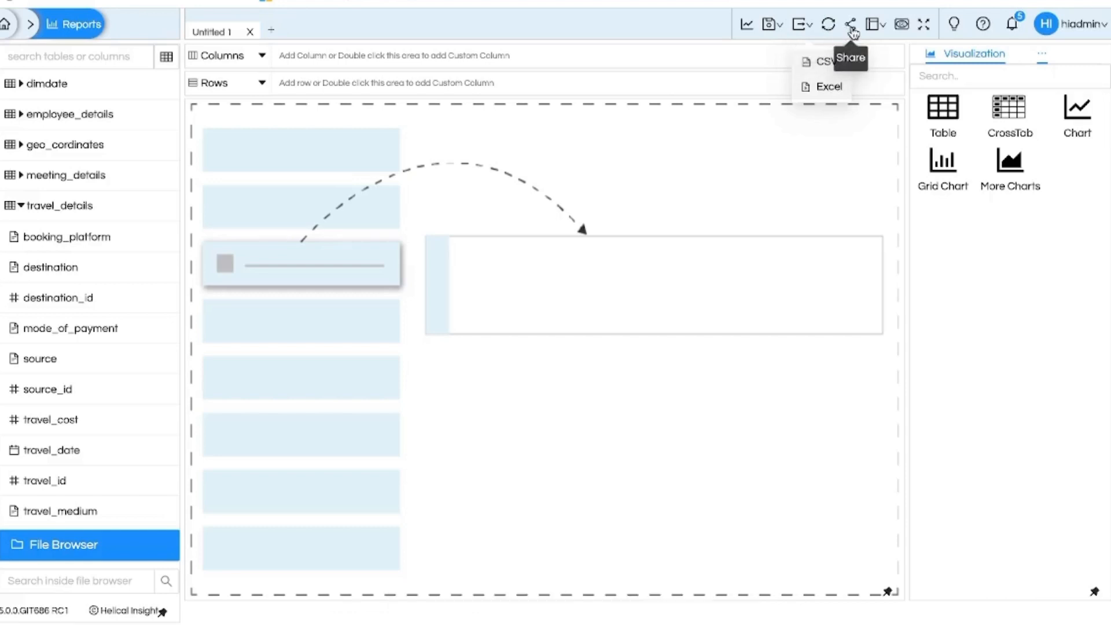
left_click(873, 23)
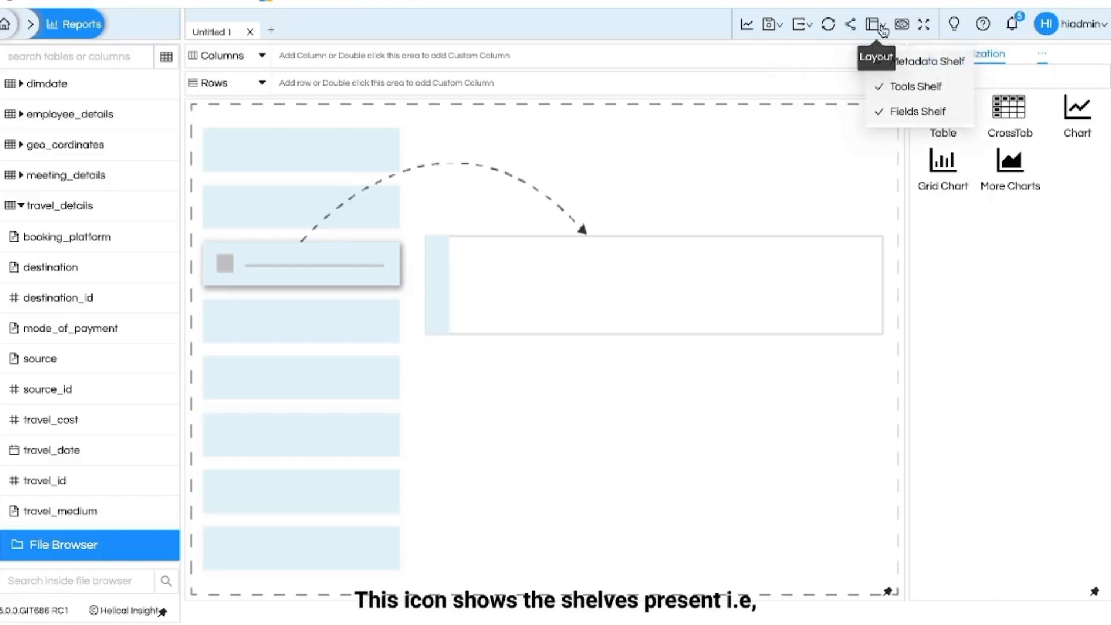
mouse_move(914, 67)
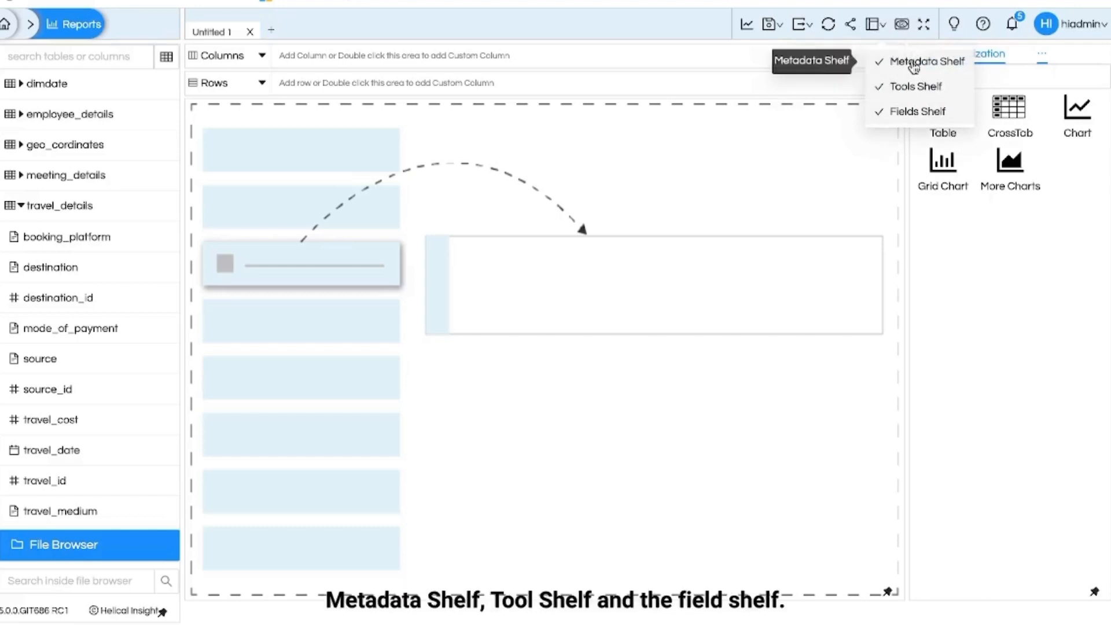
mouse_move(771, 187)
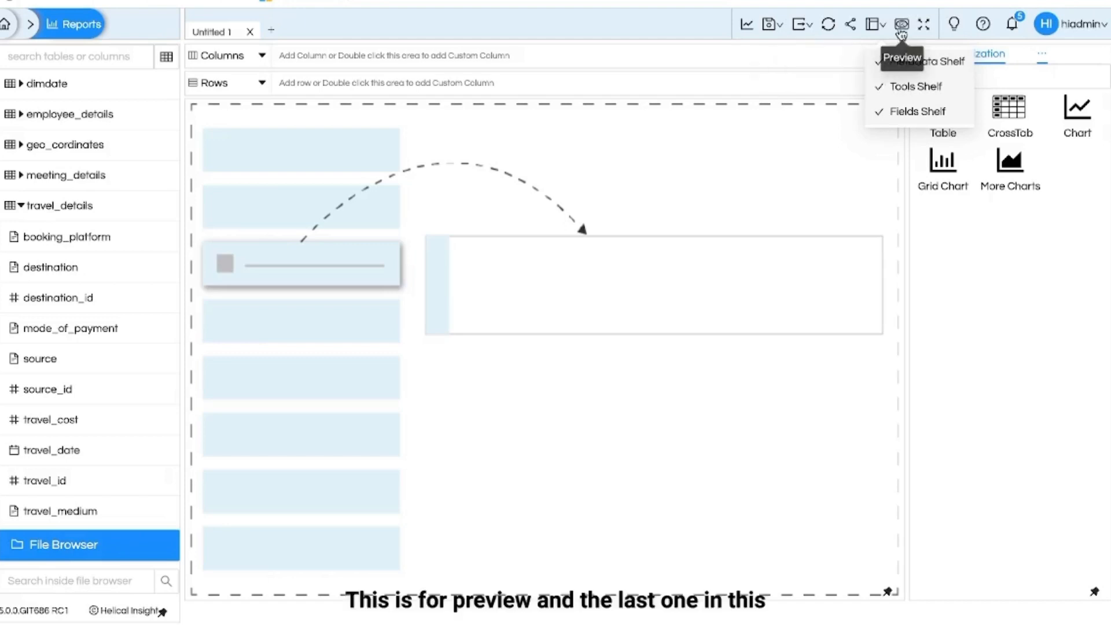
mouse_move(924, 23)
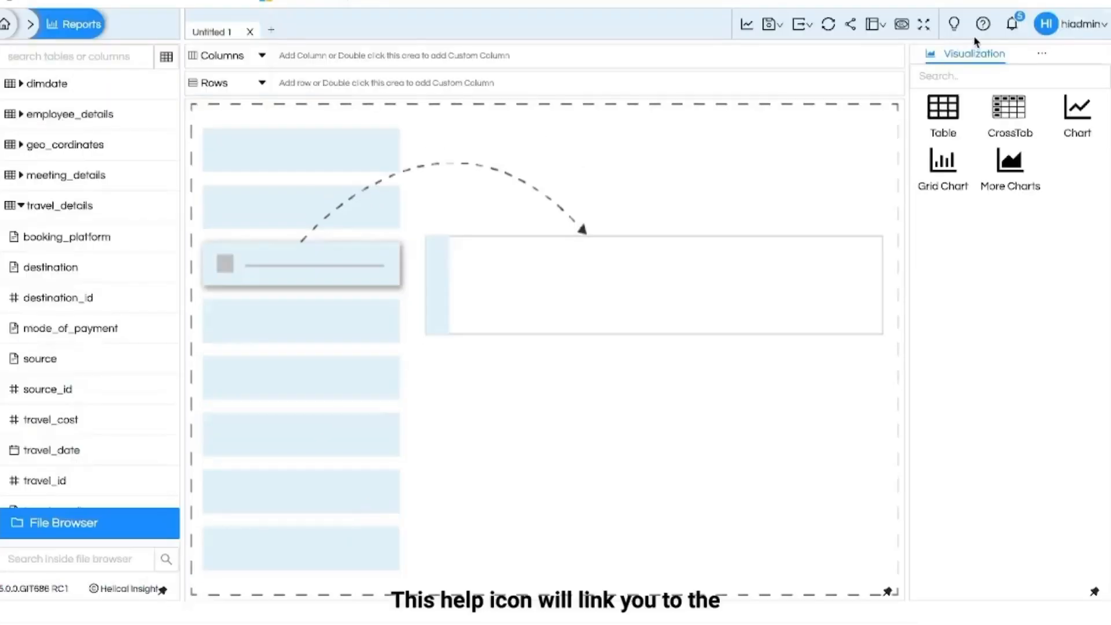
mouse_move(982, 23)
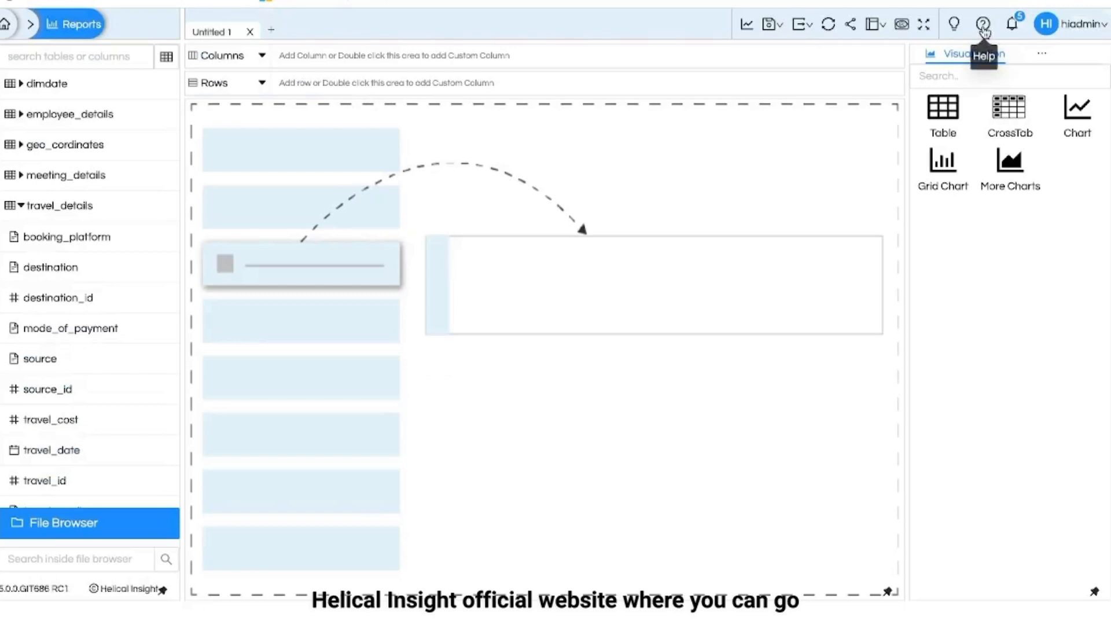
Browse the Adhoc Interface 5.0 tutorial video list on the Helical Insight help website
left_click(982, 23)
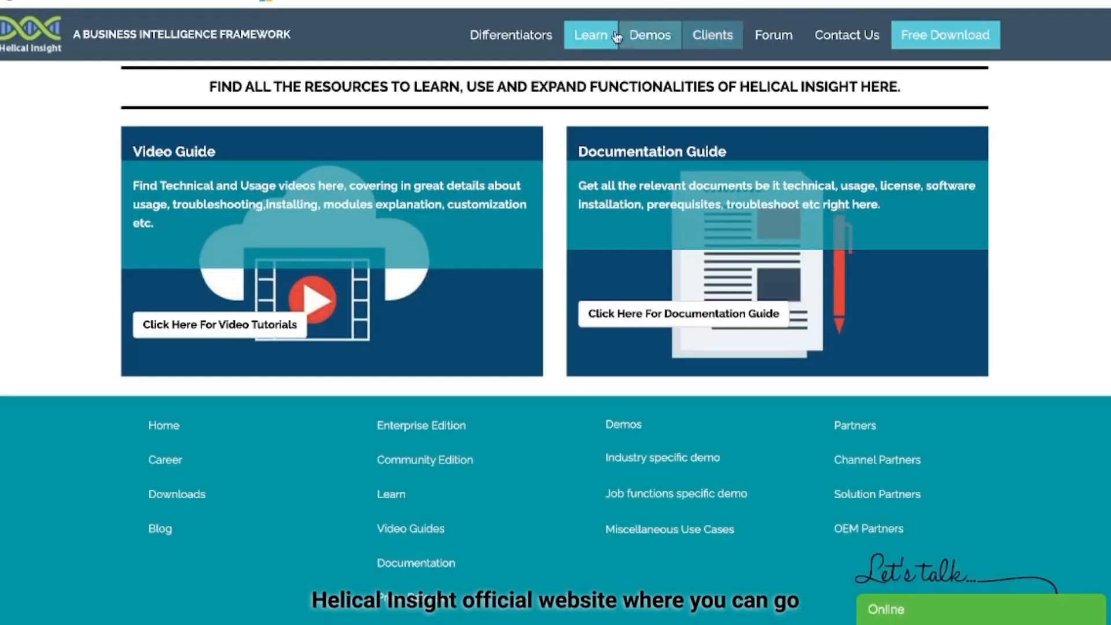
left_click(591, 35)
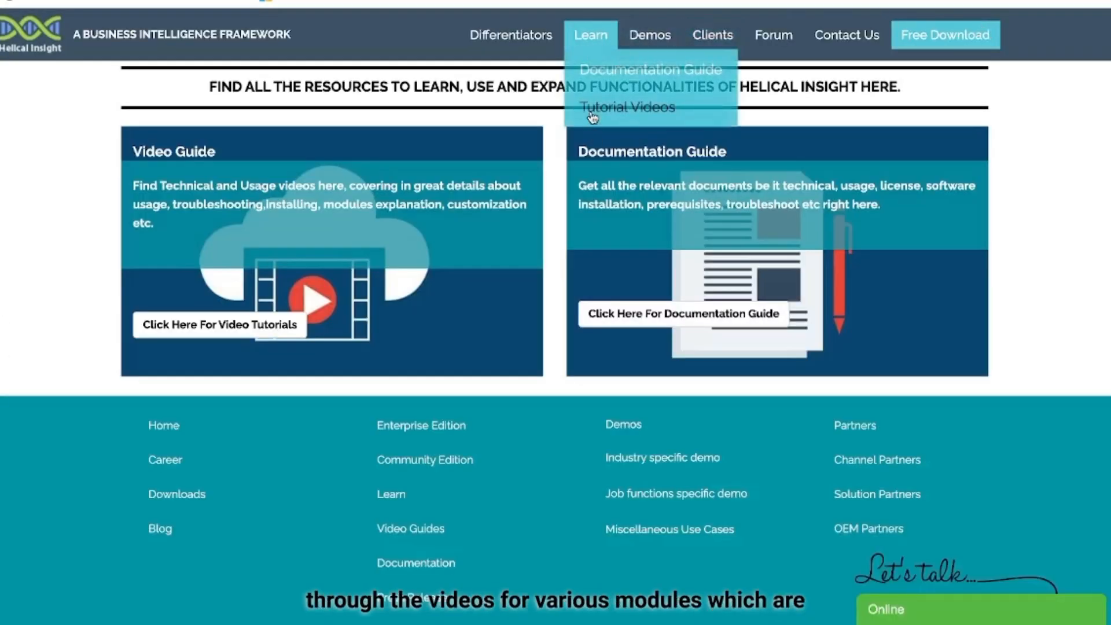
left_click(626, 107)
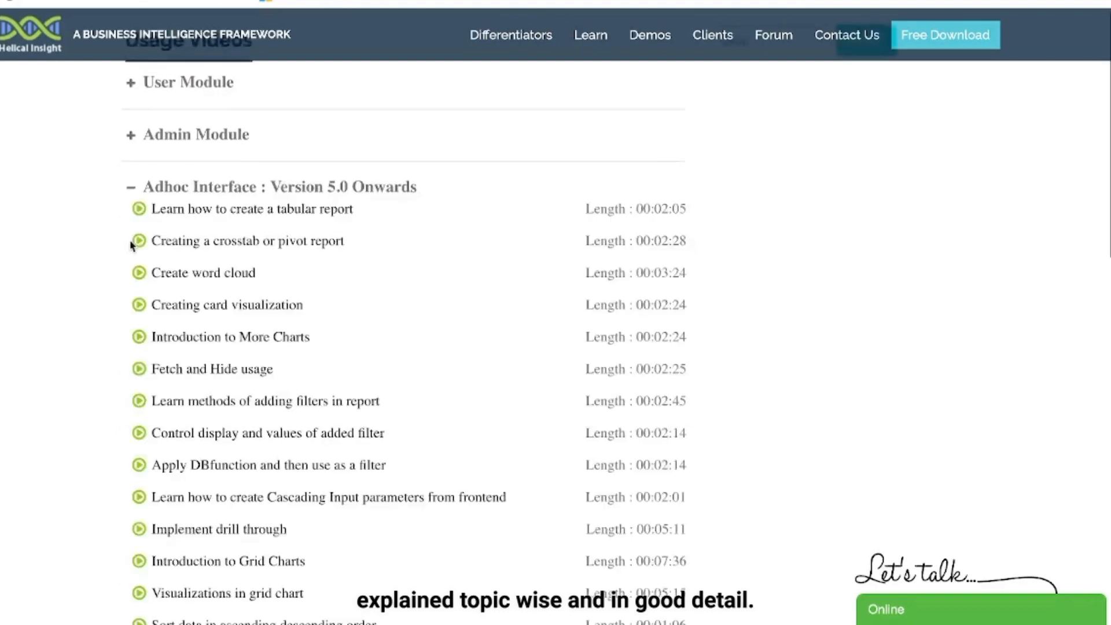
scroll("down", 3)
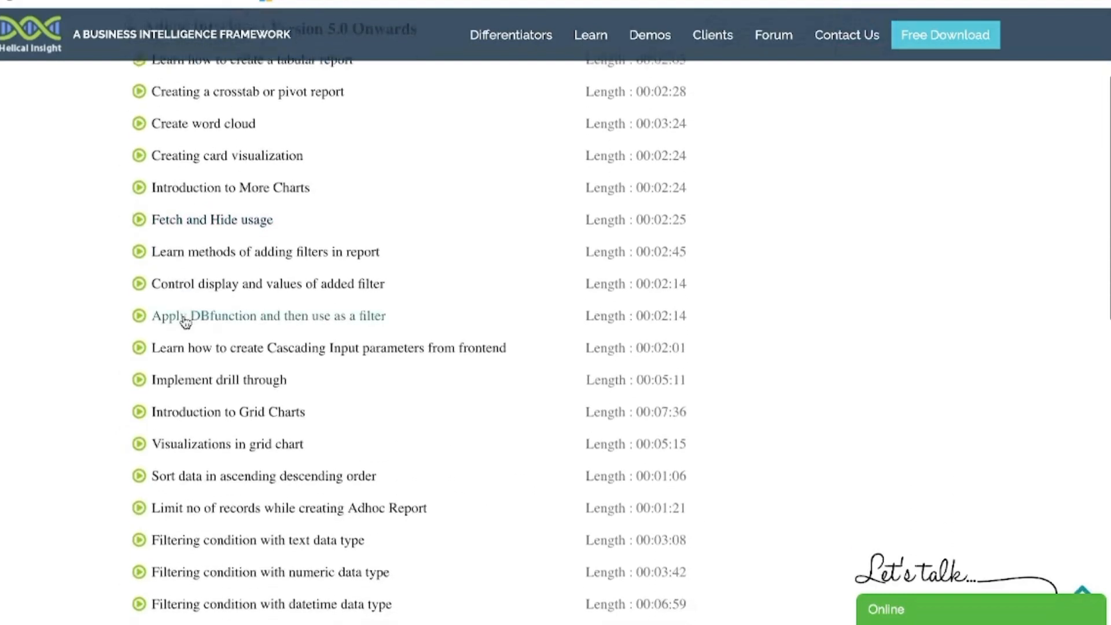
scroll("down", 3)
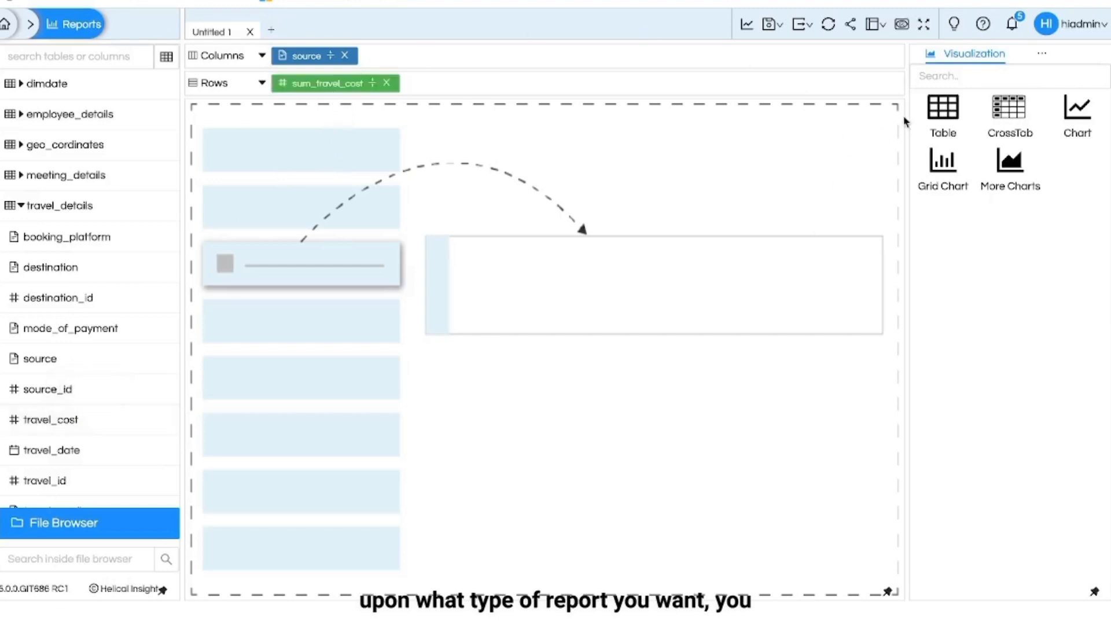
mouse_move(943, 113)
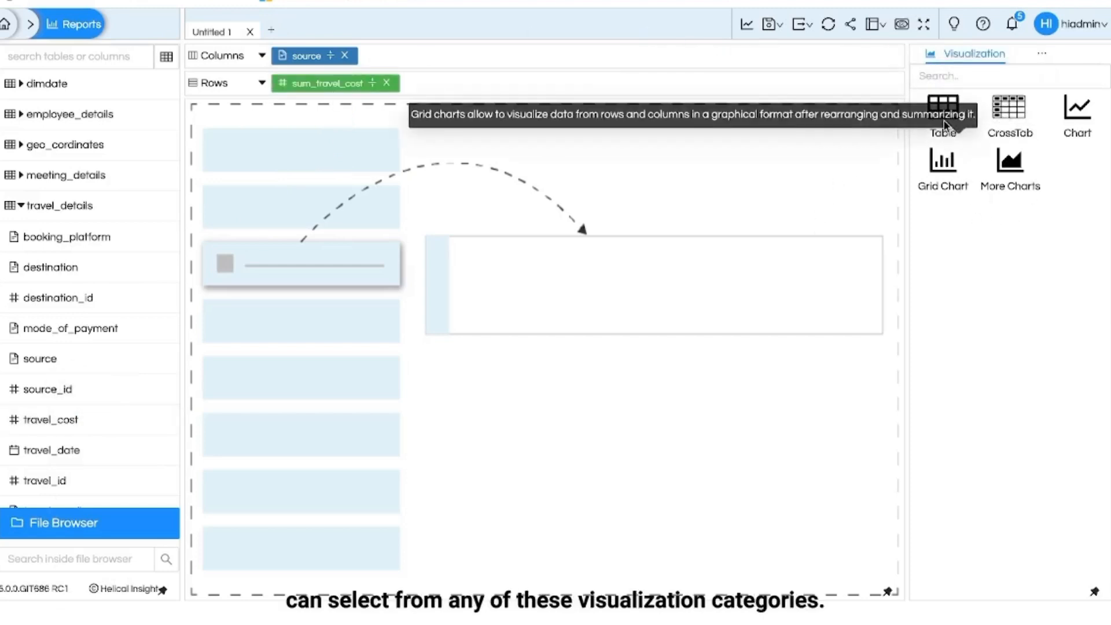
Render source versus sum_travel_cost as a bar chart from the Visualization panel
left_click(943, 112)
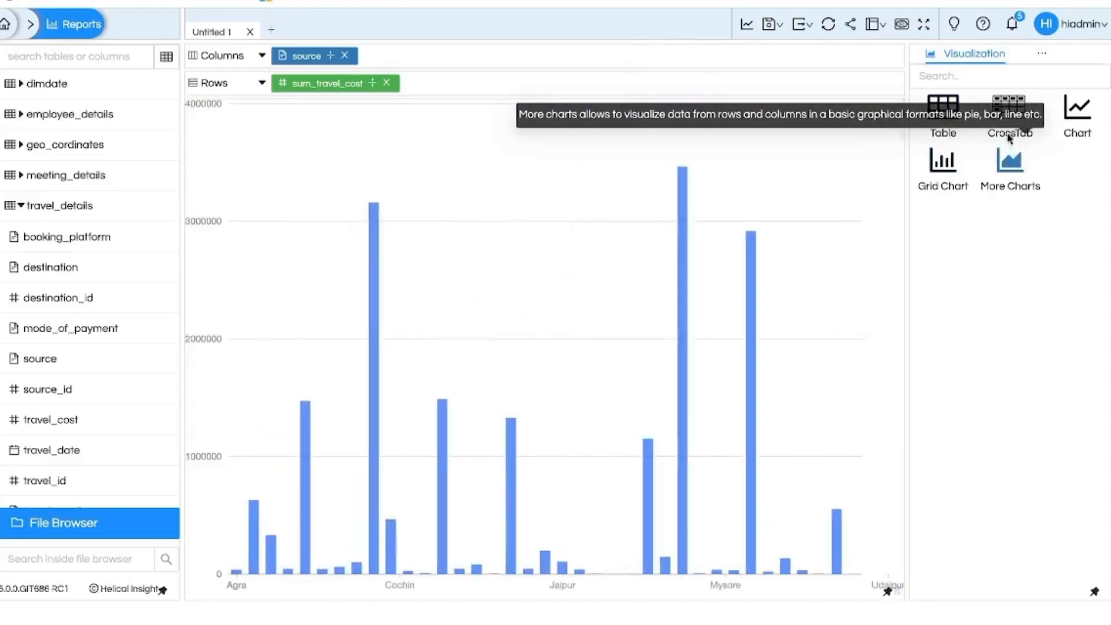
mouse_move(1077, 110)
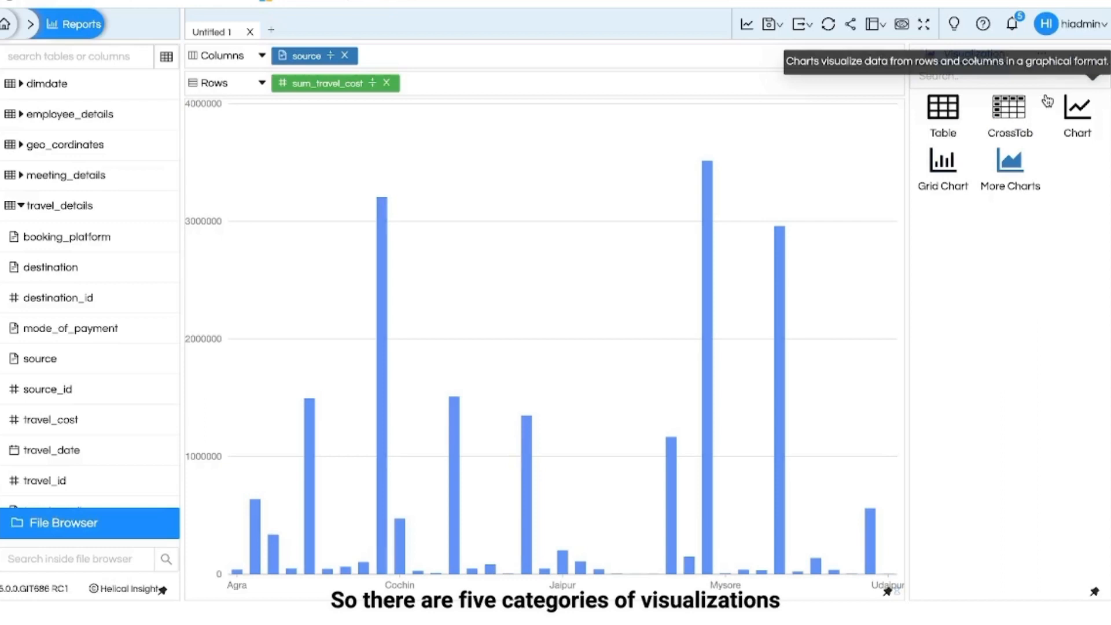
mouse_move(988, 228)
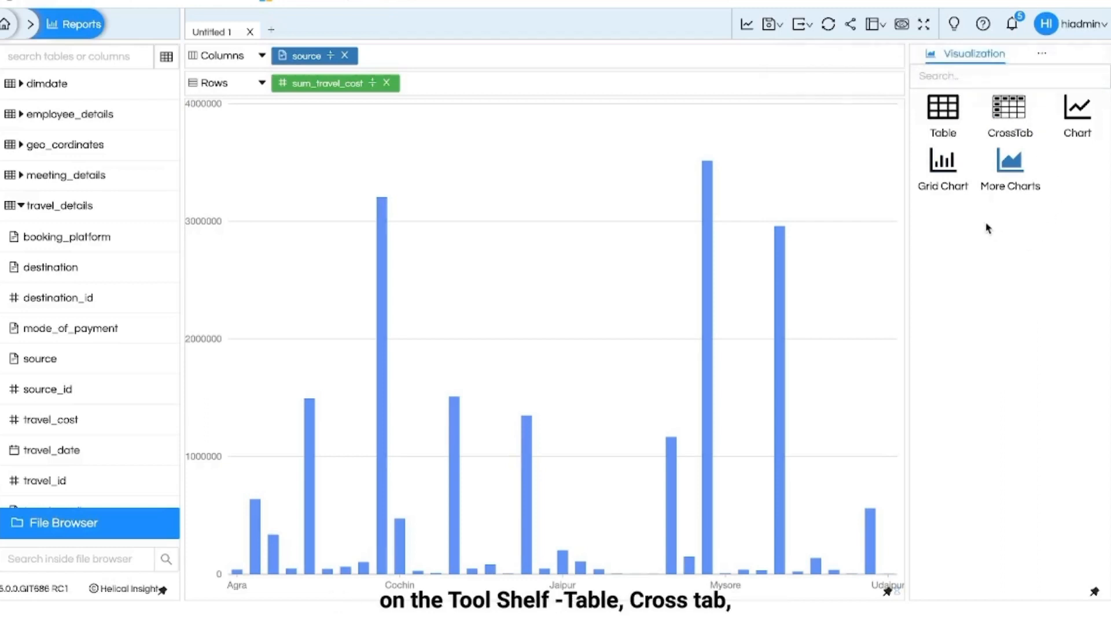
mouse_move(974, 243)
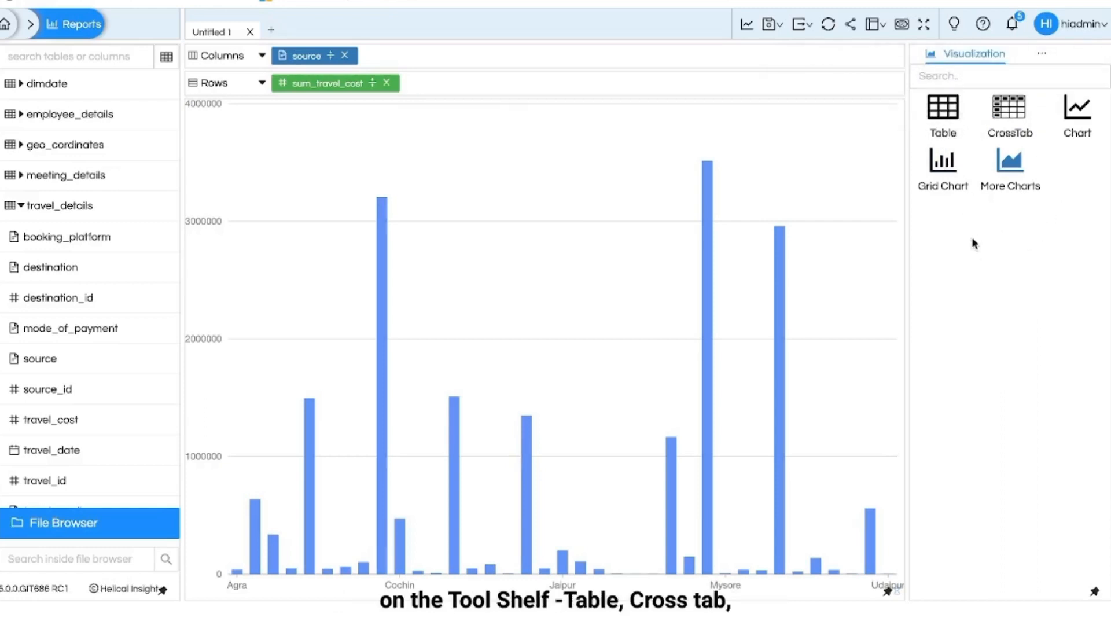
mouse_move(943, 164)
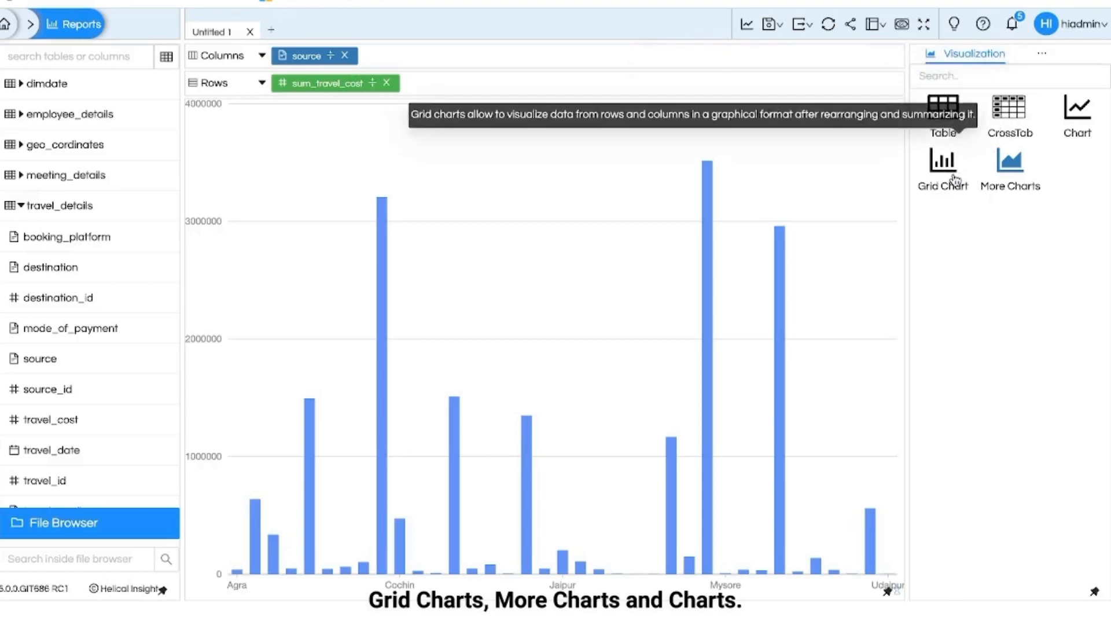
mouse_move(1076, 114)
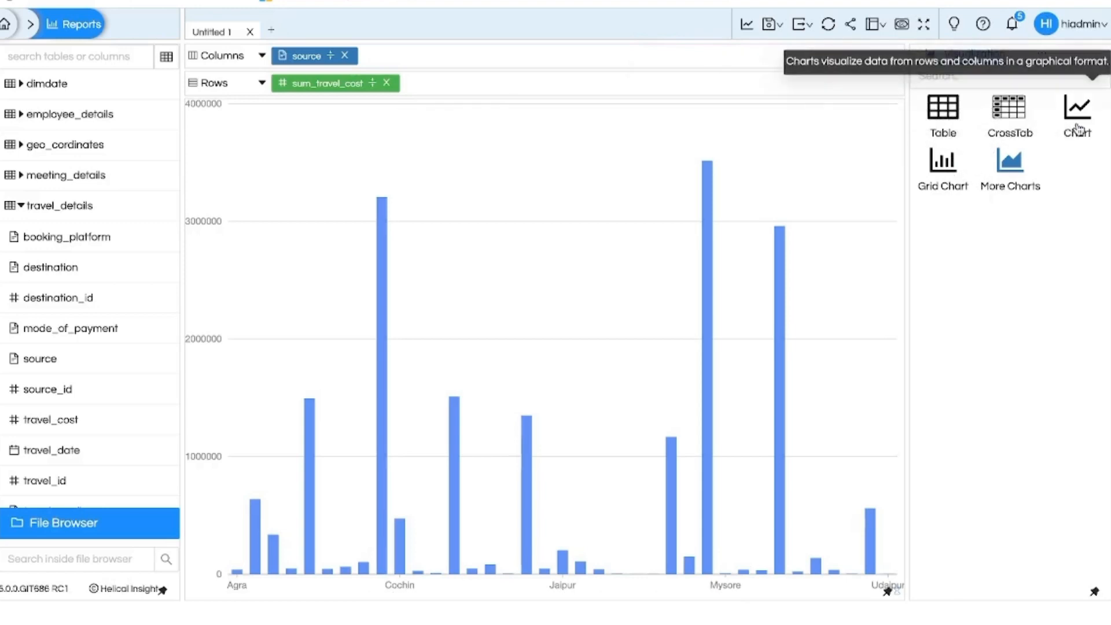
mouse_move(1040, 242)
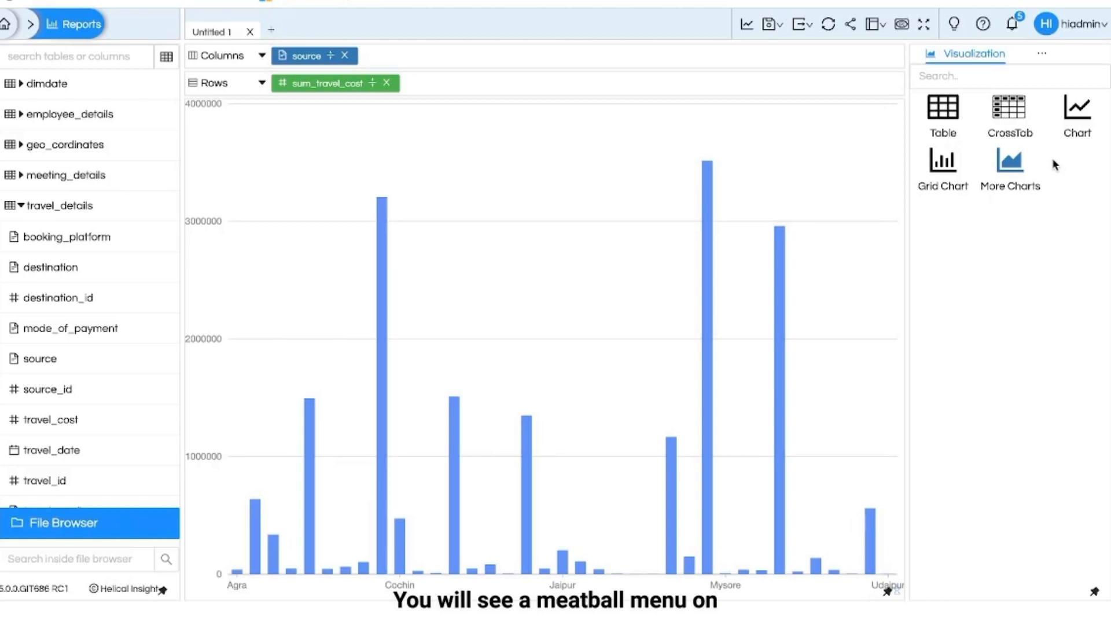
mouse_move(943, 164)
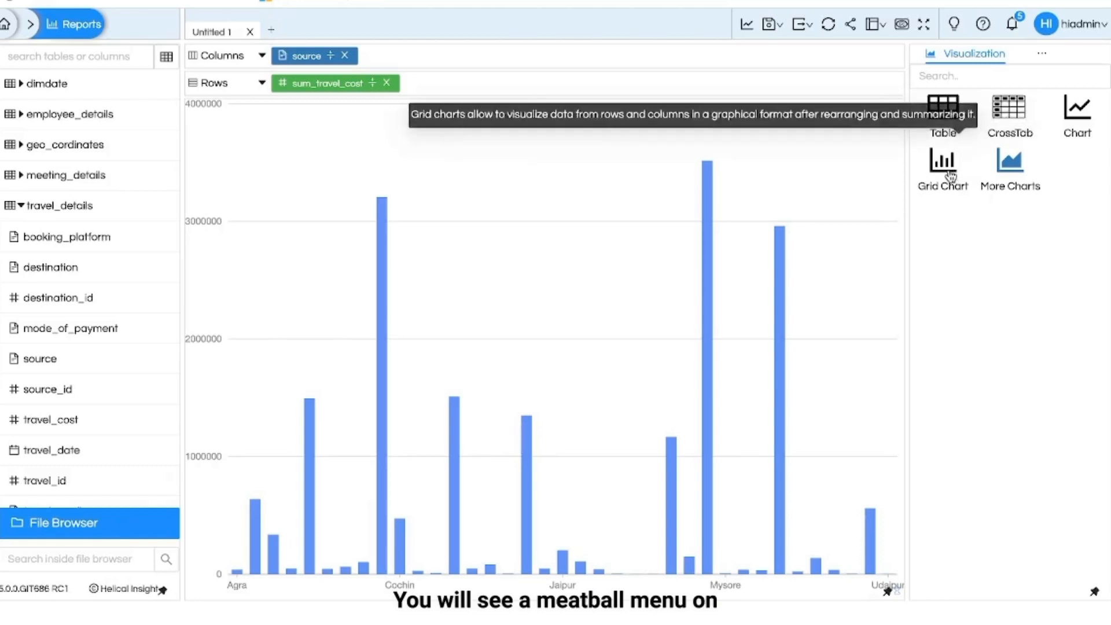
Switch the tool shelf to the empty Filters pane via its ⋯ menu
left_click(1042, 53)
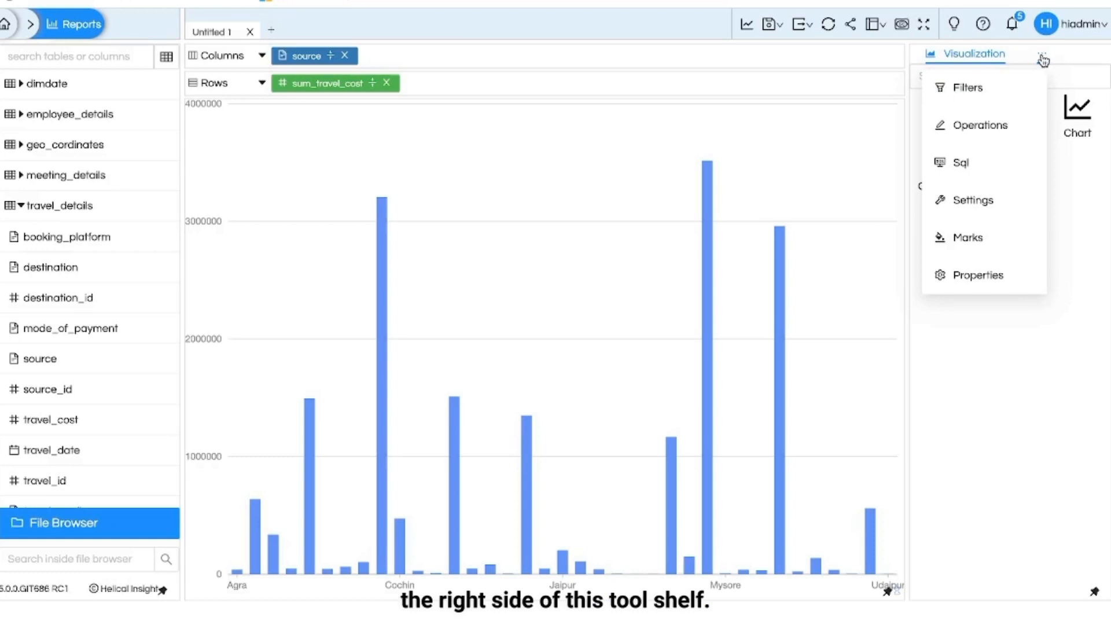
left_click(1042, 54)
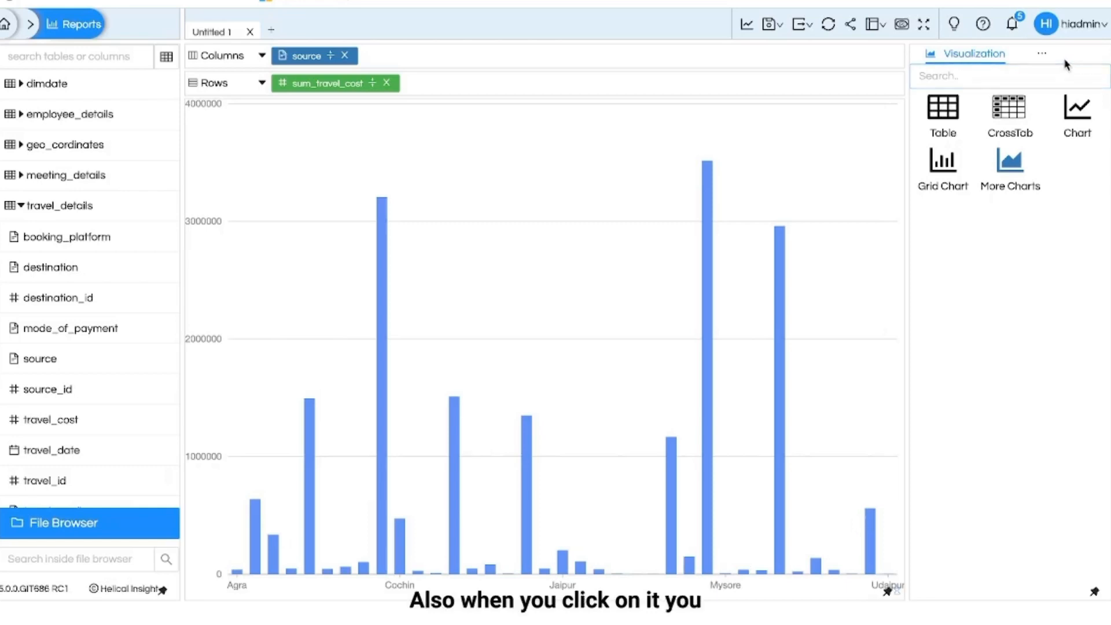
left_click(1042, 54)
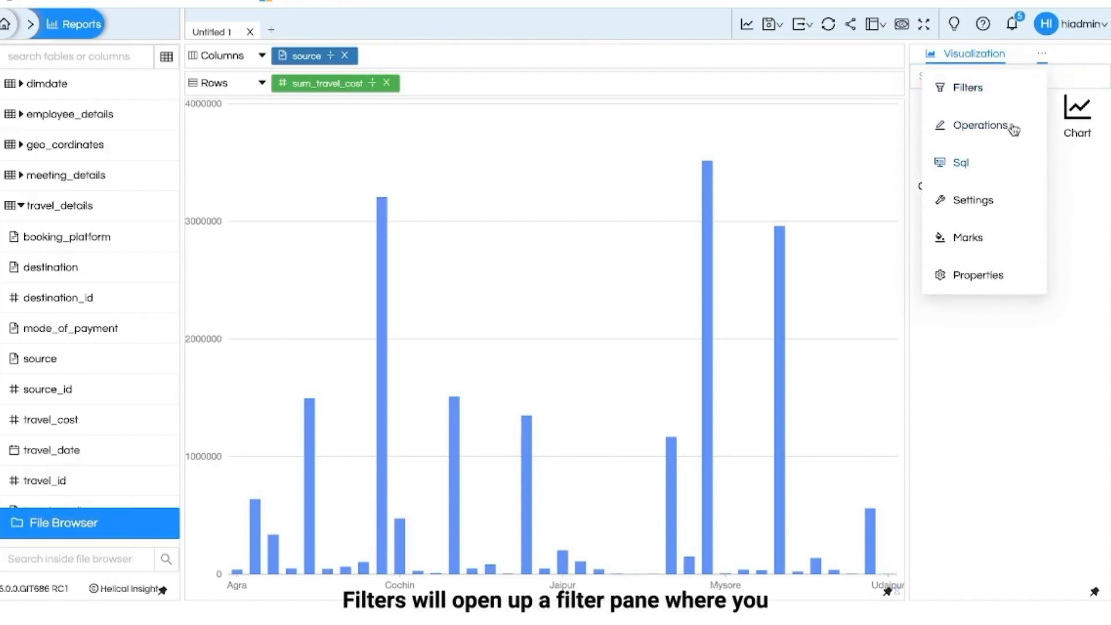
left_click(967, 88)
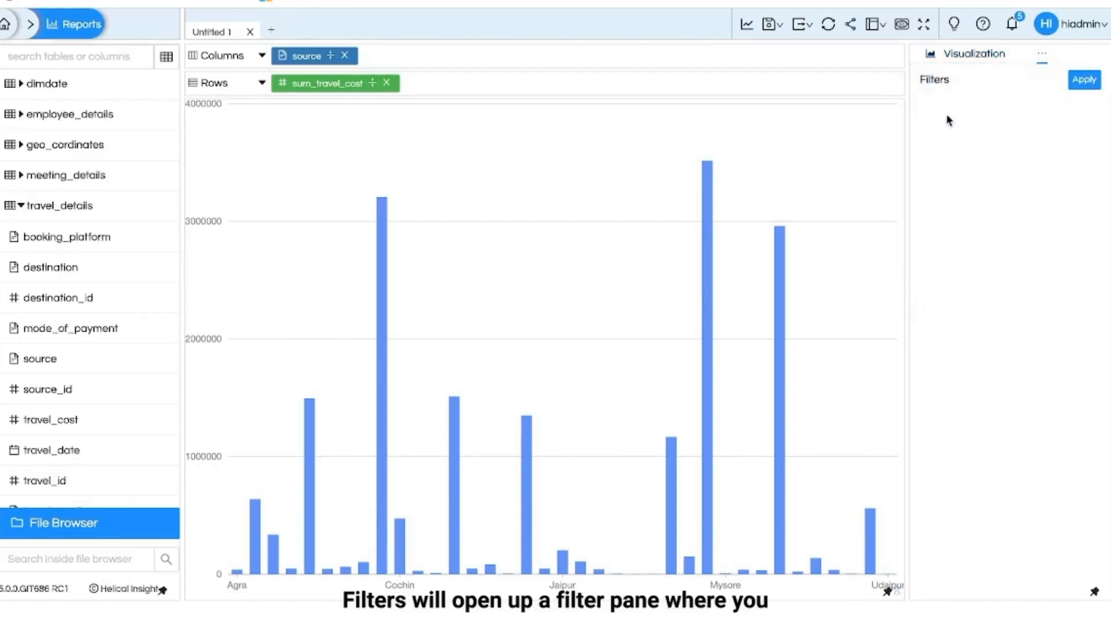
mouse_move(209, 182)
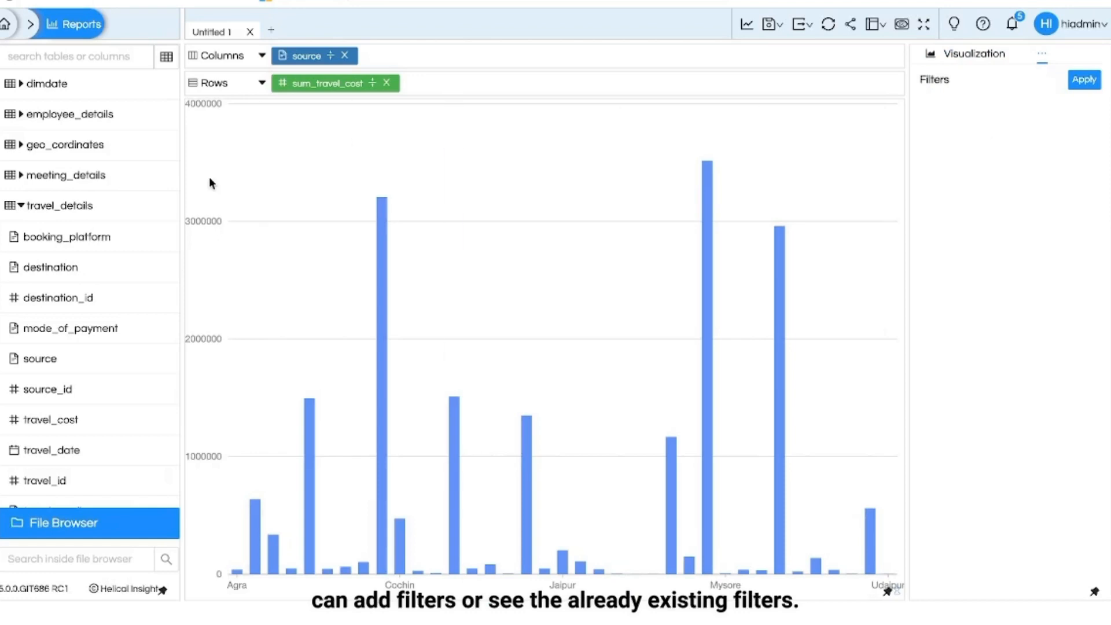
mouse_move(951, 95)
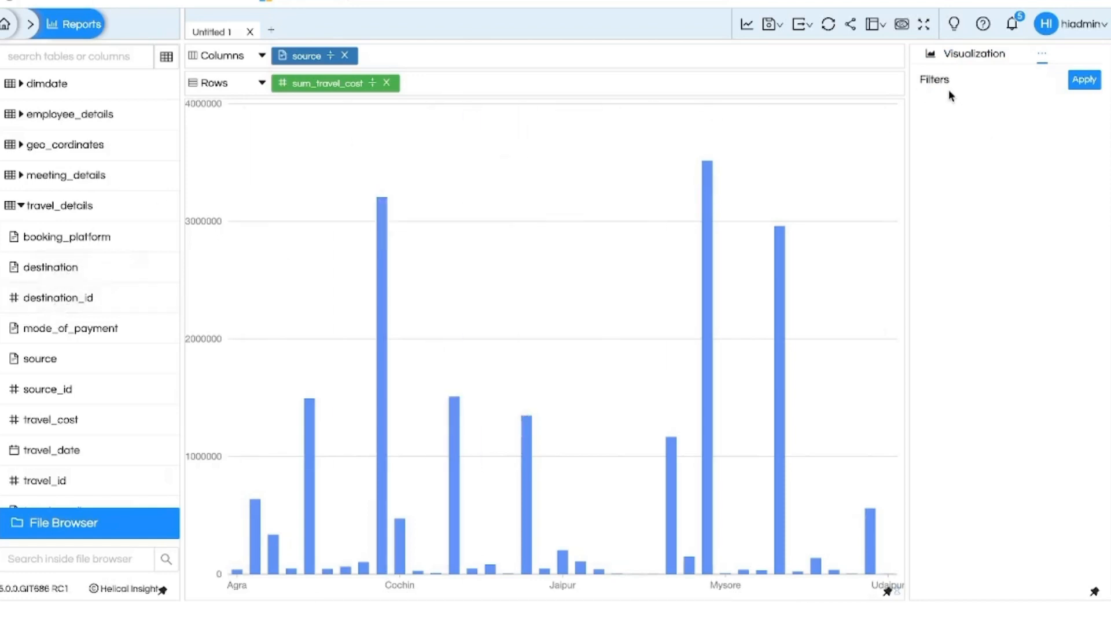
left_click(1042, 54)
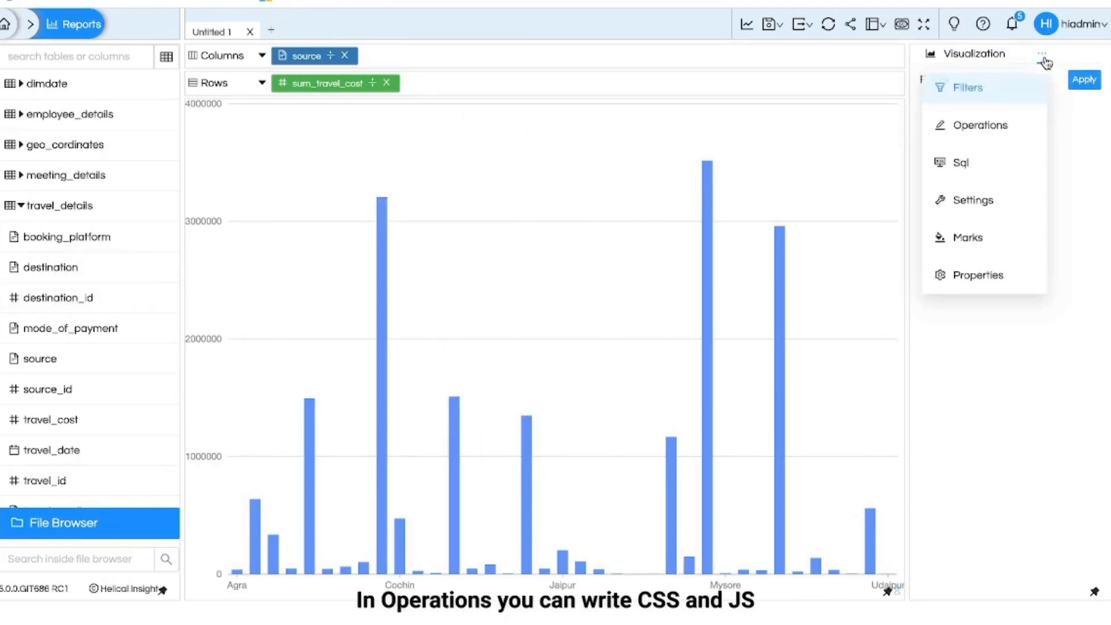
Show the Operations pane and view its JS and CSS code sections
left_click(982, 125)
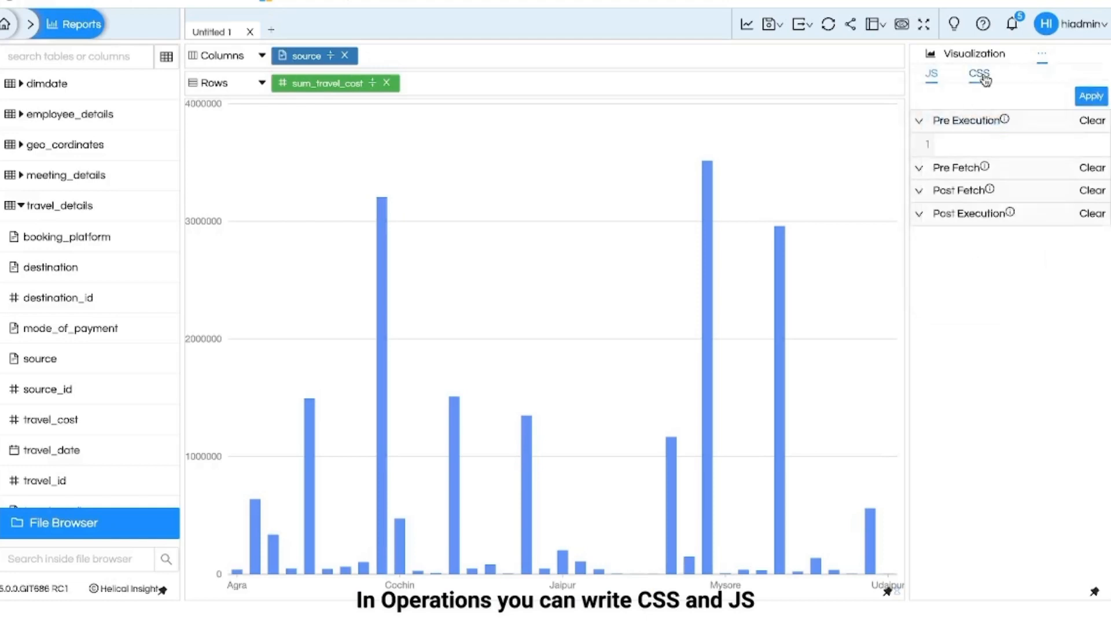
left_click(931, 73)
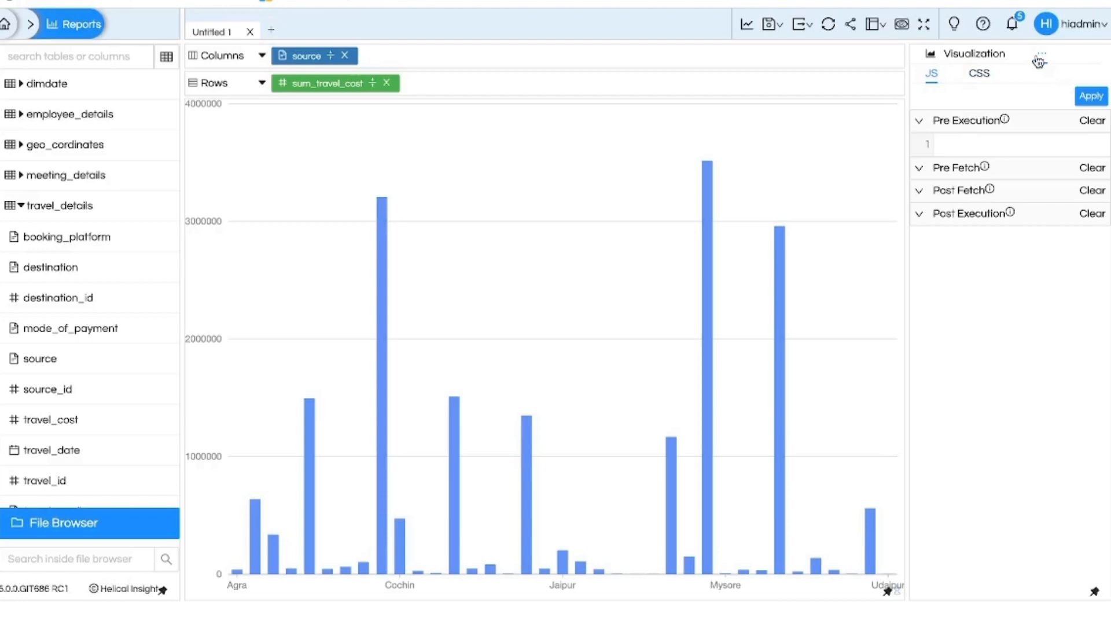
left_click(1041, 54)
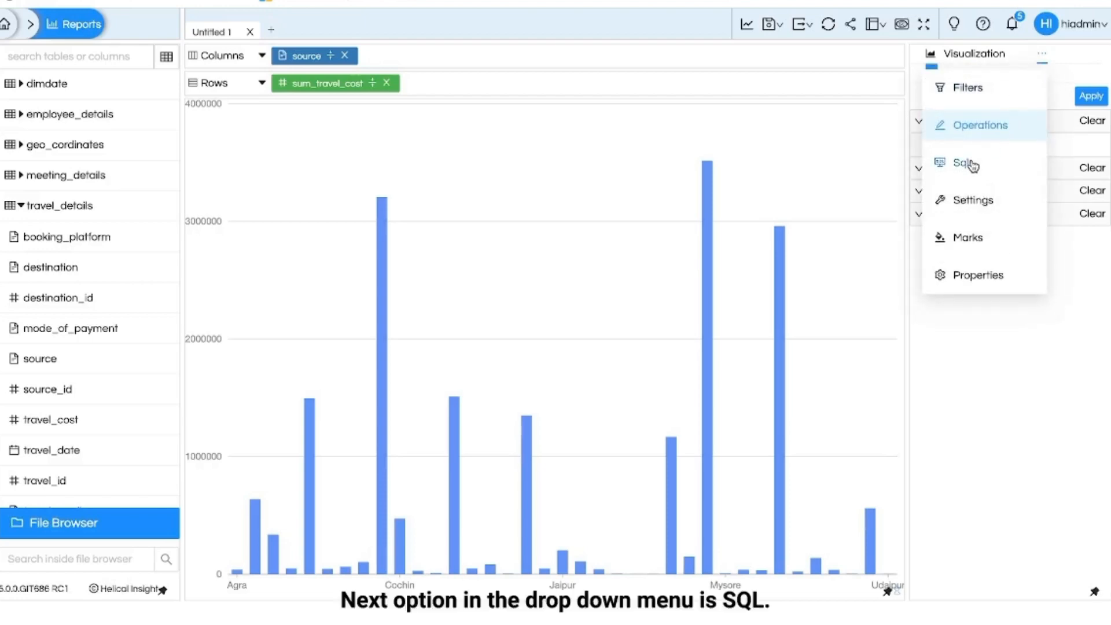
View the SQL query generated for the report in the Sql pane
left_click(964, 162)
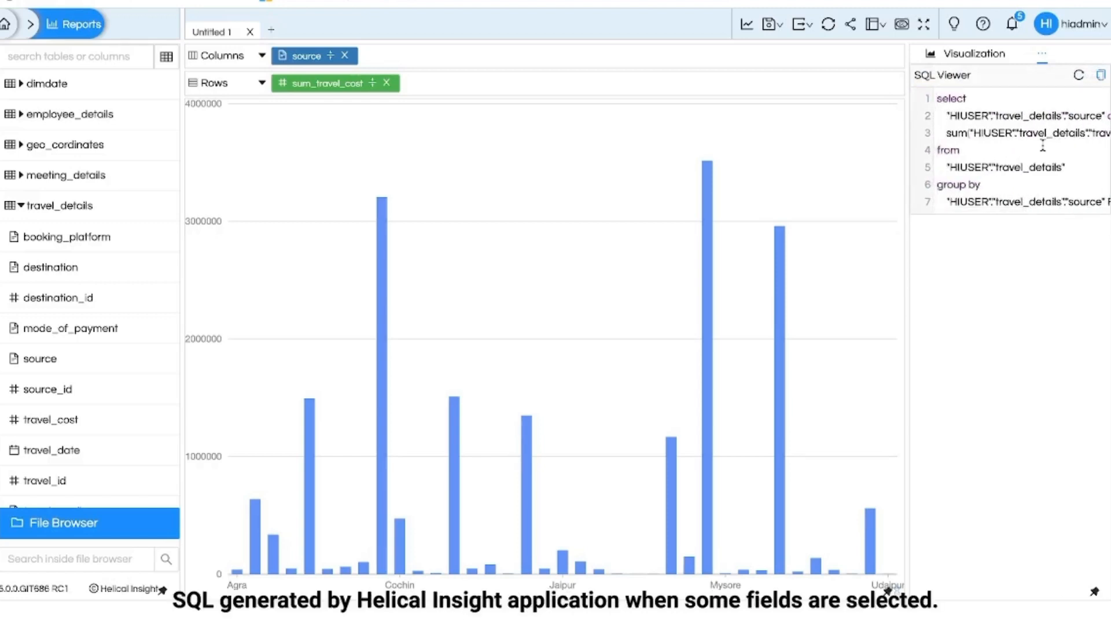
left_click(1042, 54)
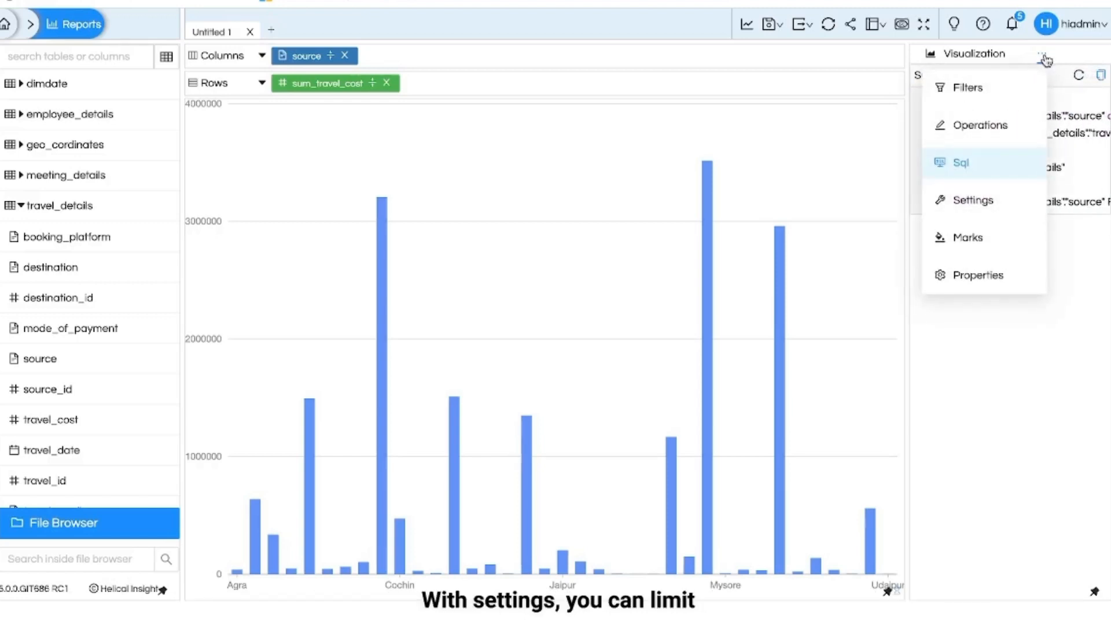
left_click(962, 162)
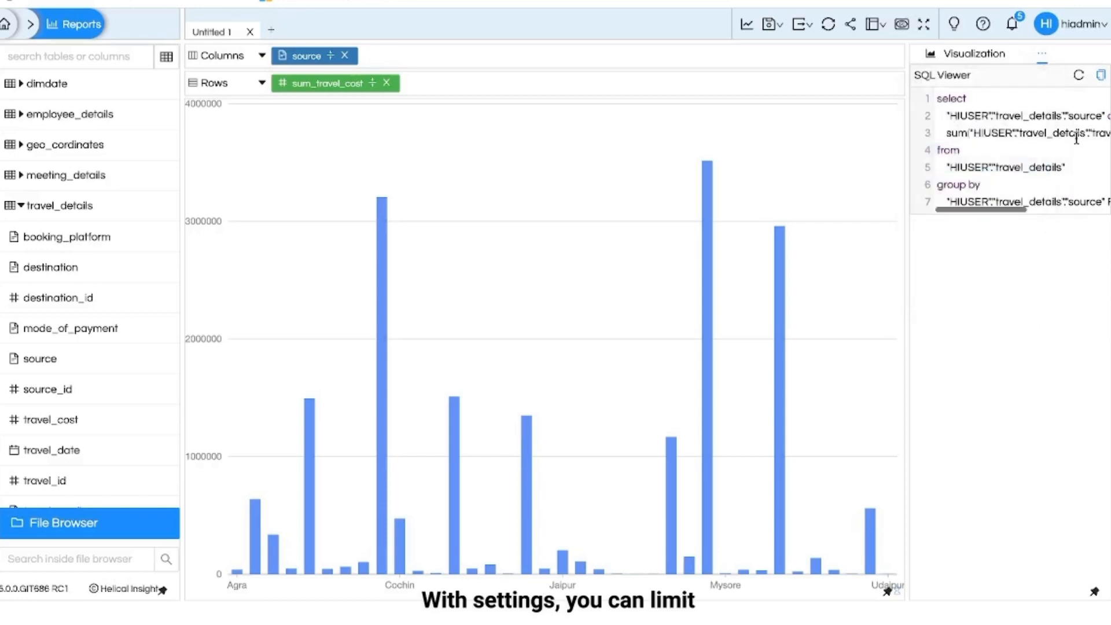
Show Settings (sample size 10, Metadata_1) and regenerate, leaving ten source bars
left_click(1042, 54)
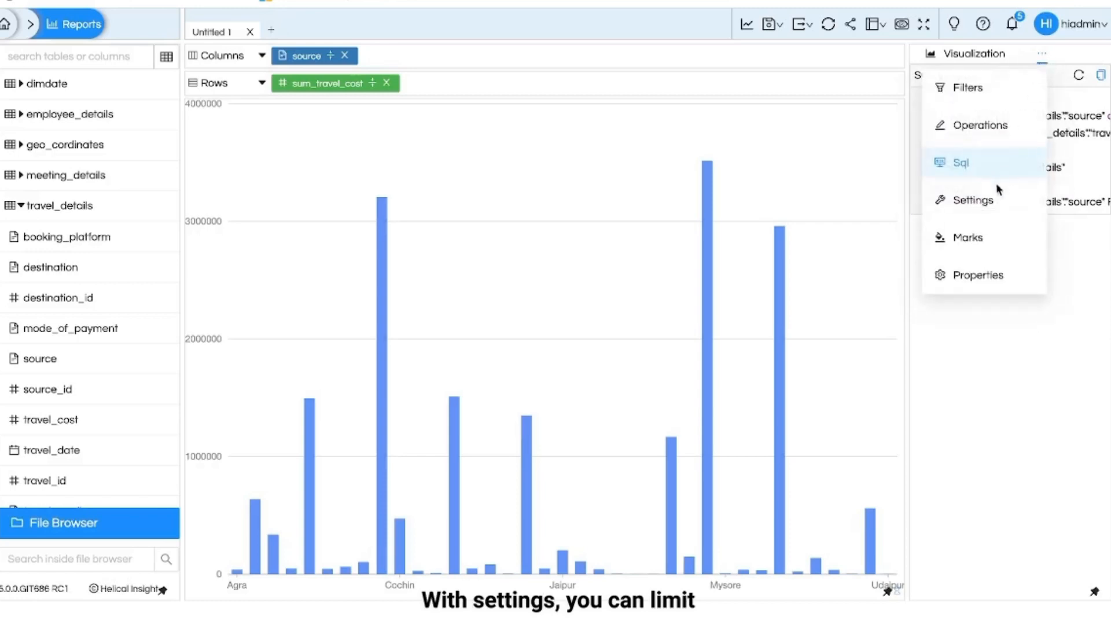
left_click(973, 200)
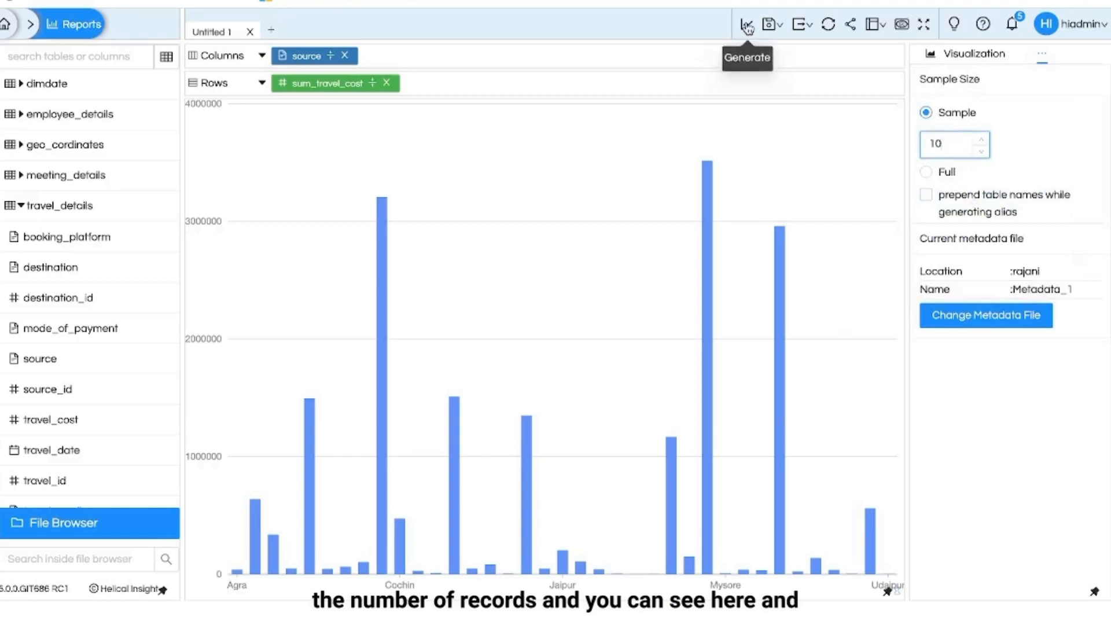
left_click(746, 23)
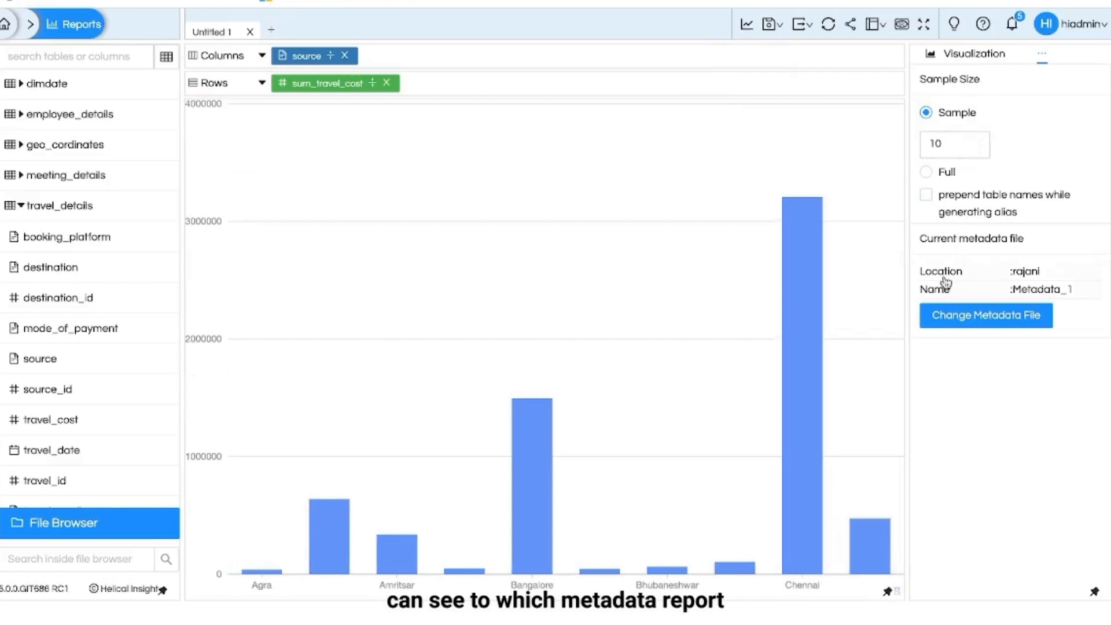
mouse_move(1042, 289)
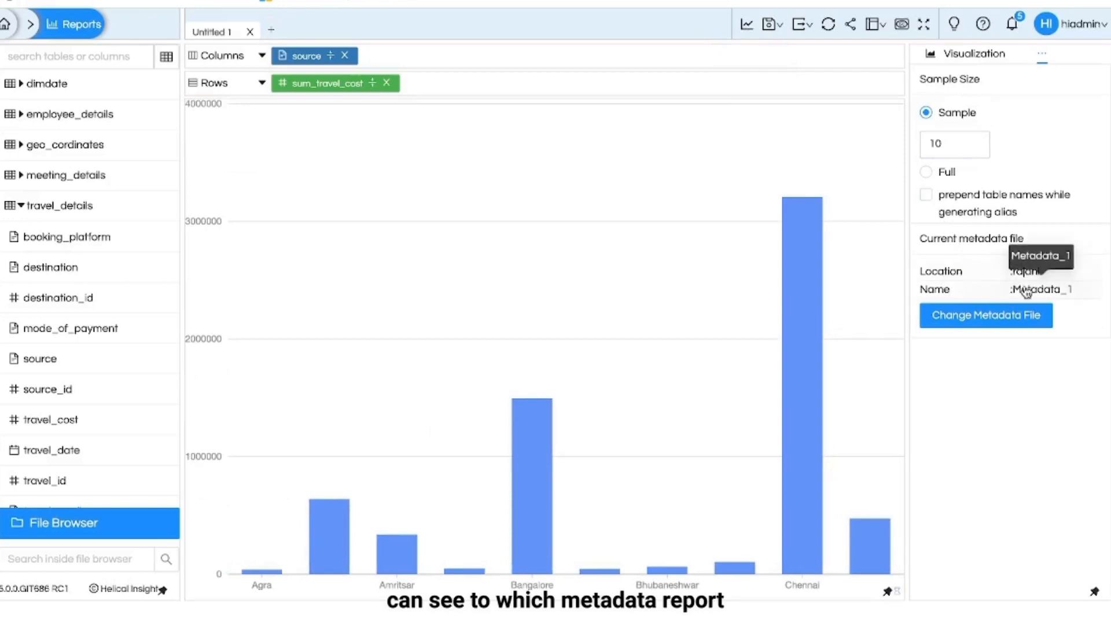
left_click(1041, 54)
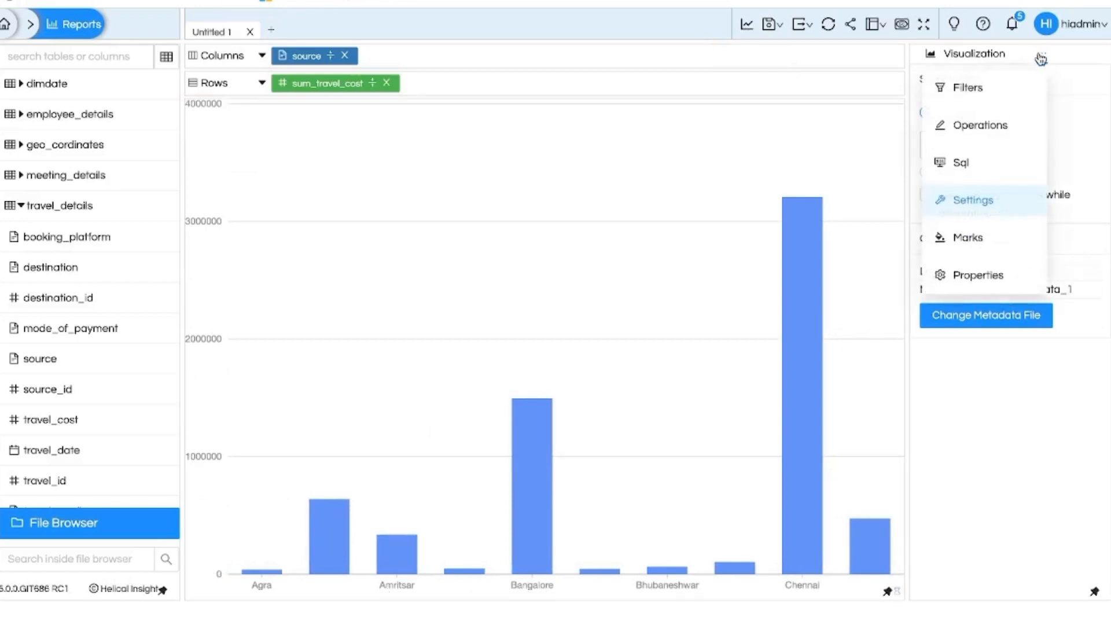
mouse_move(968, 237)
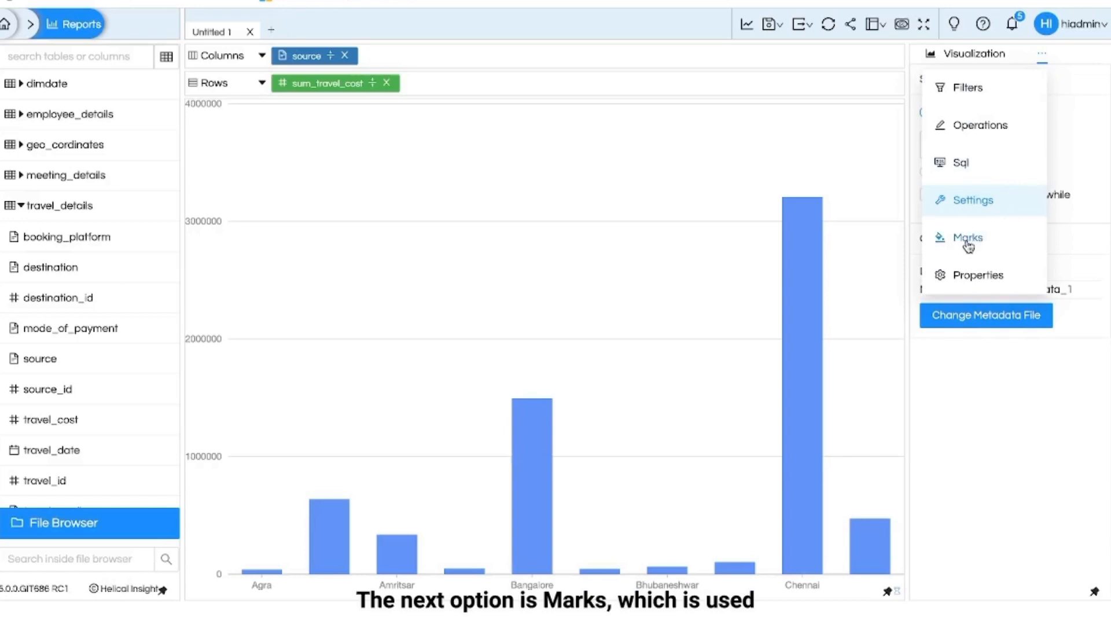
Show the Marks pane, expand mark options for all fields, and revisit visualization choices
left_click(969, 237)
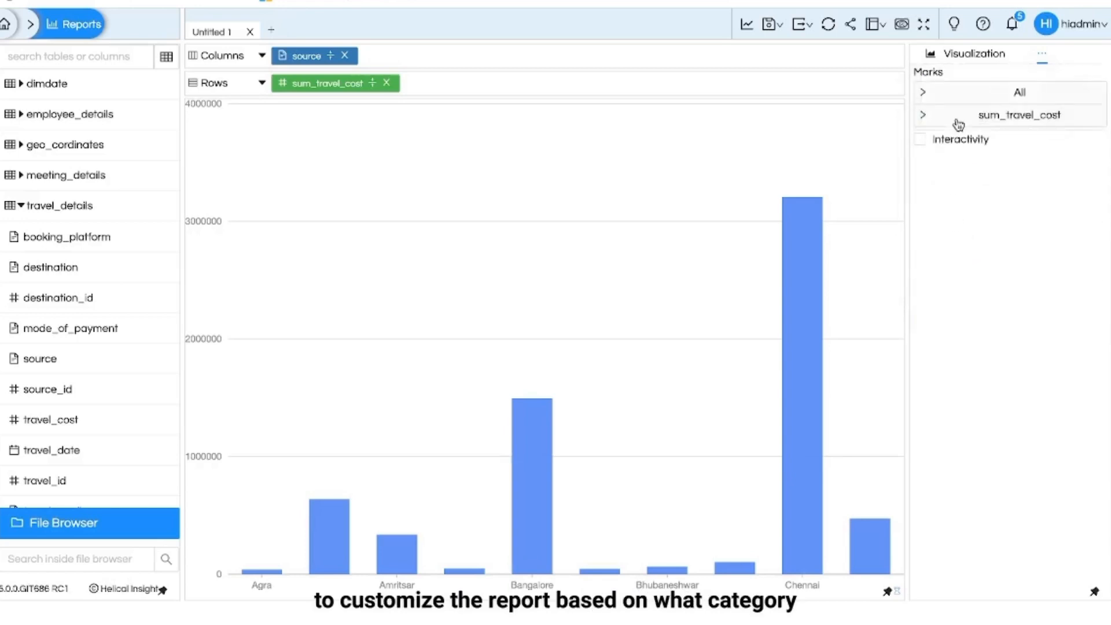
mouse_move(964, 83)
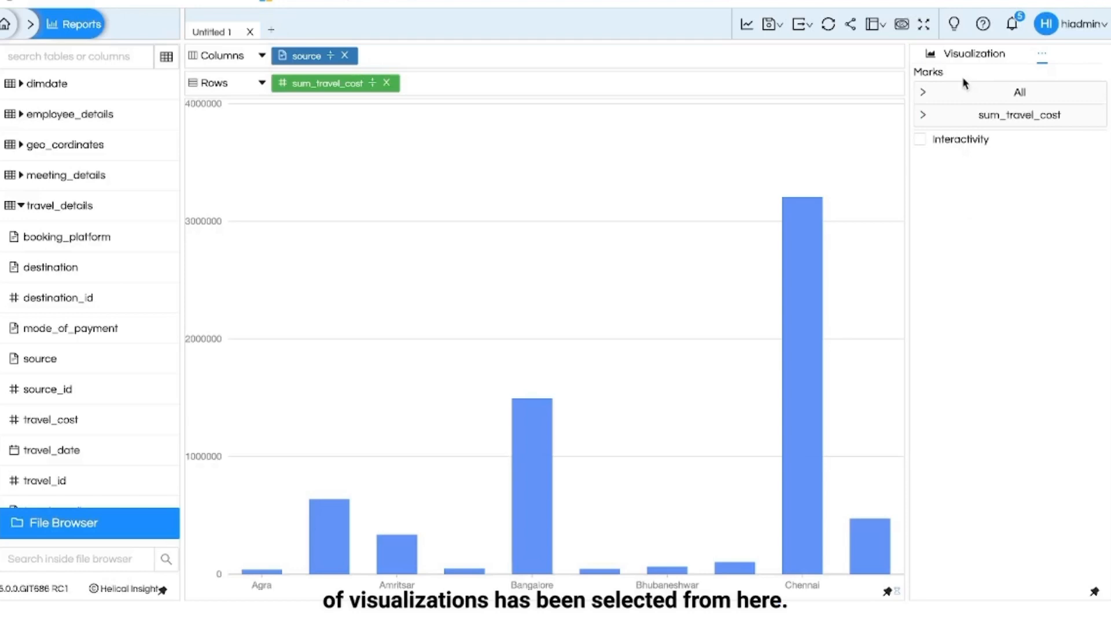
left_click(924, 92)
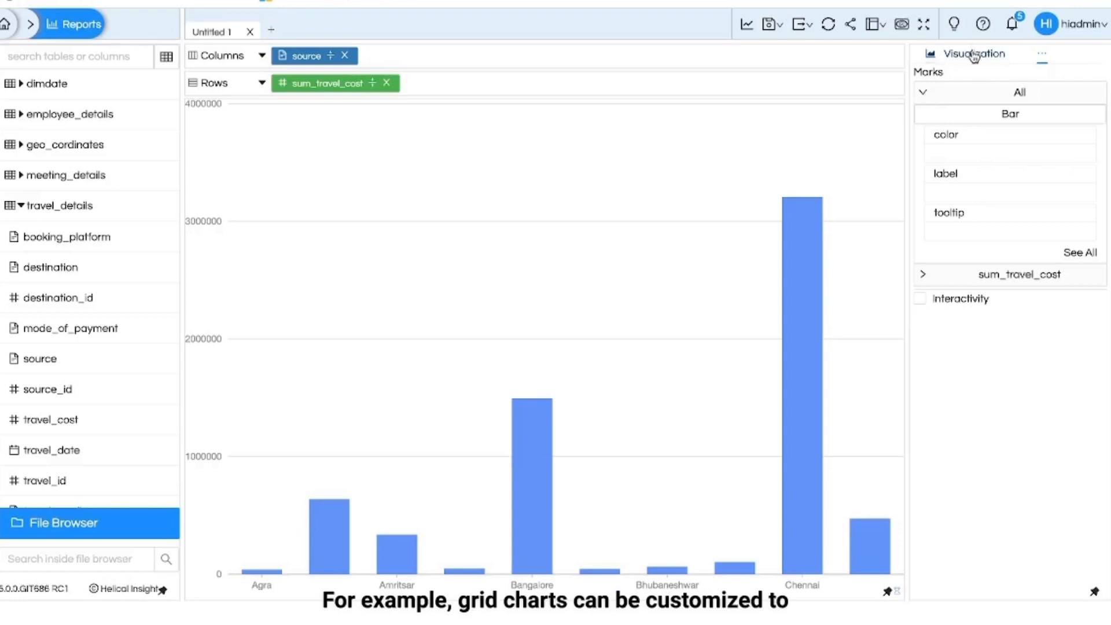
left_click(971, 53)
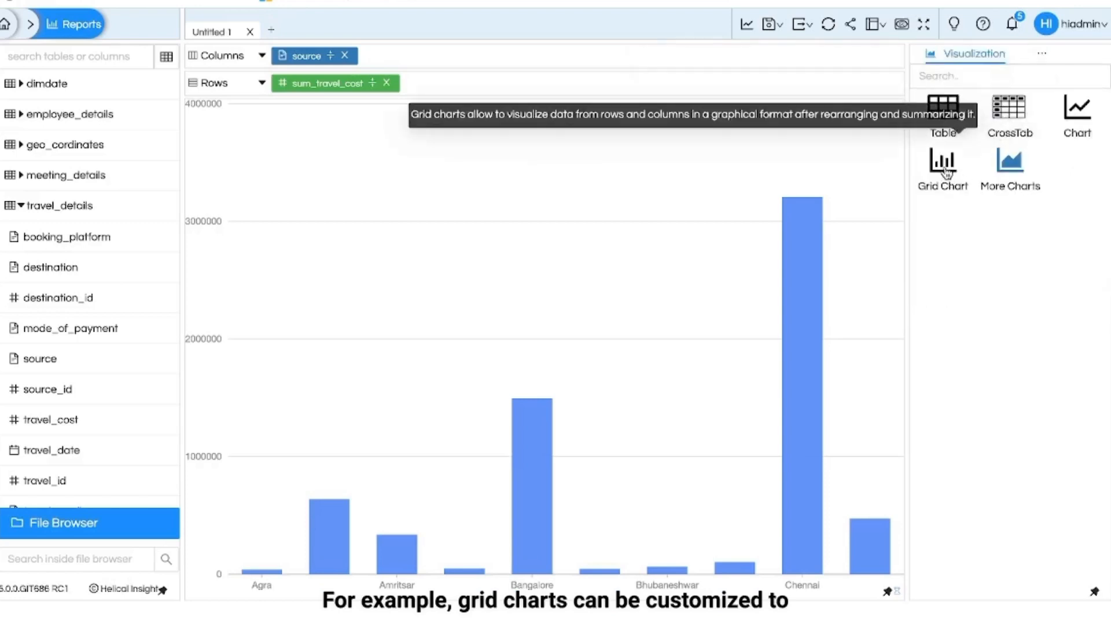
left_click(1042, 54)
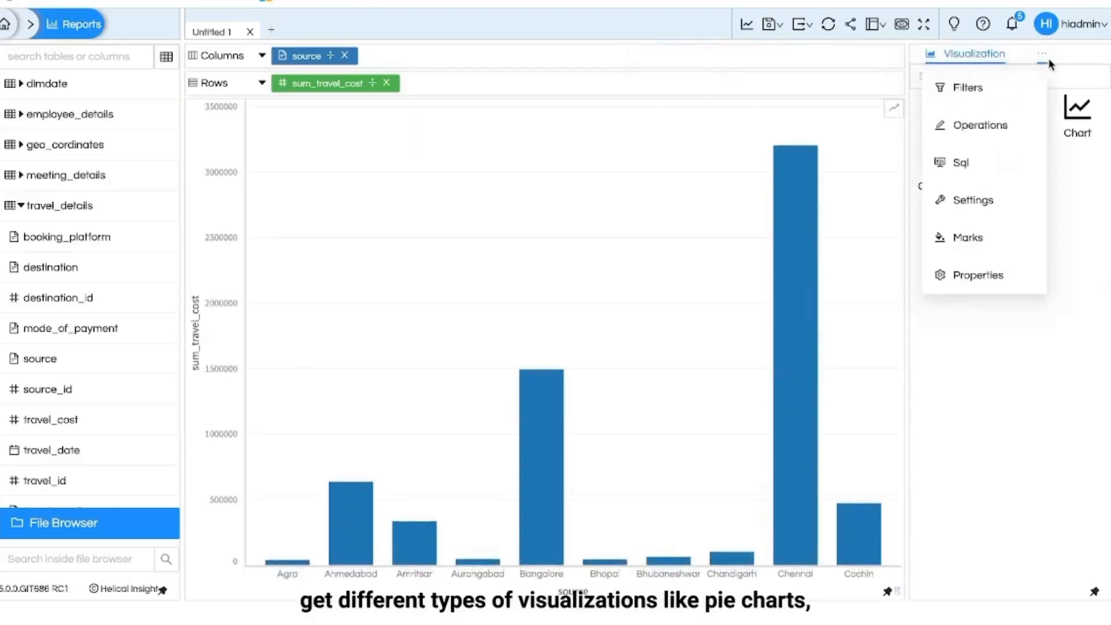
Reopen the Marks pane and expand its mark-type dropdown listing chart types
left_click(966, 237)
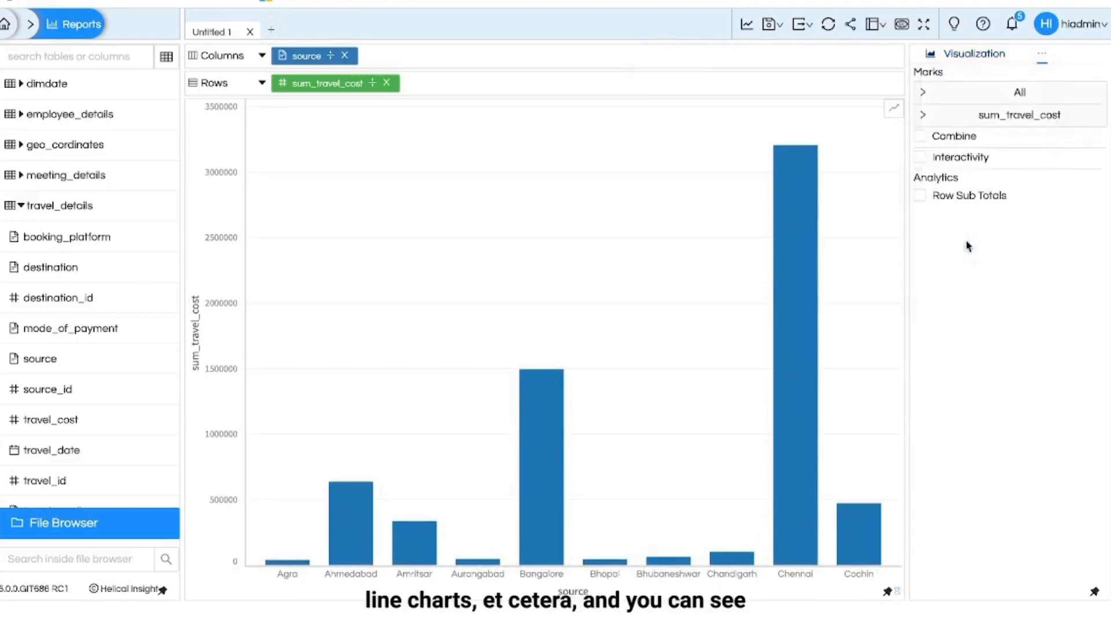
left_click(924, 92)
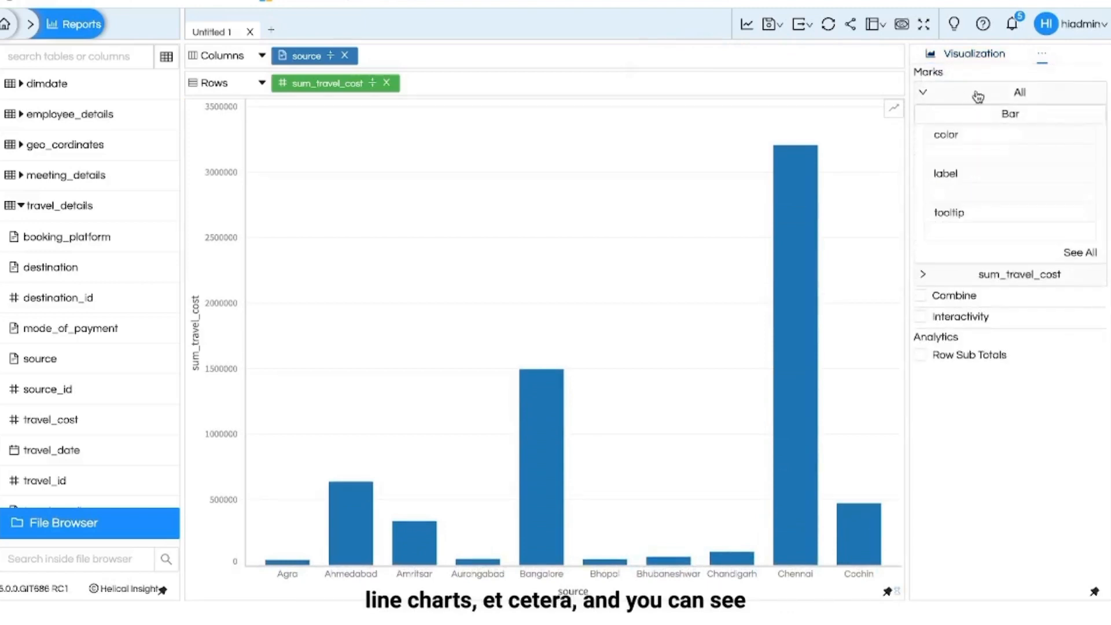
left_click(1010, 114)
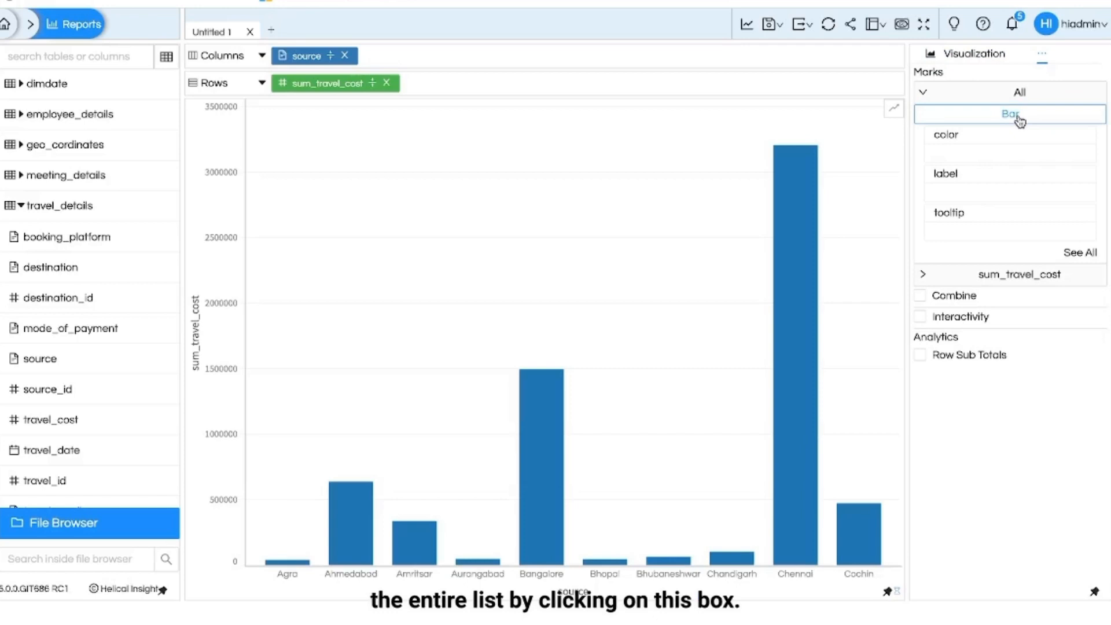
left_click(1009, 114)
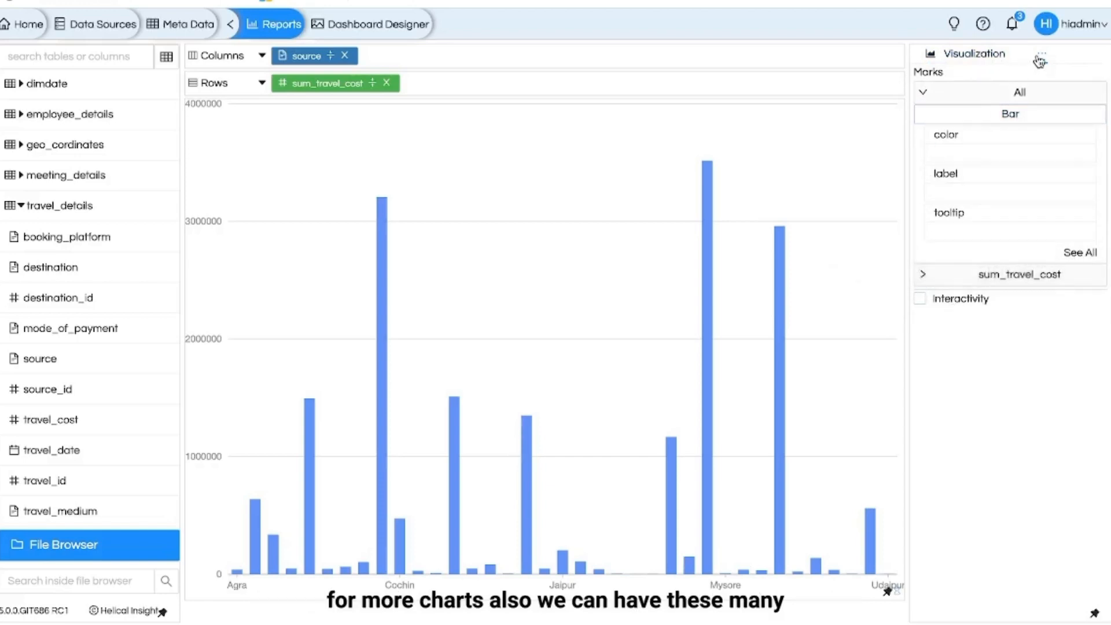
left_click(1042, 54)
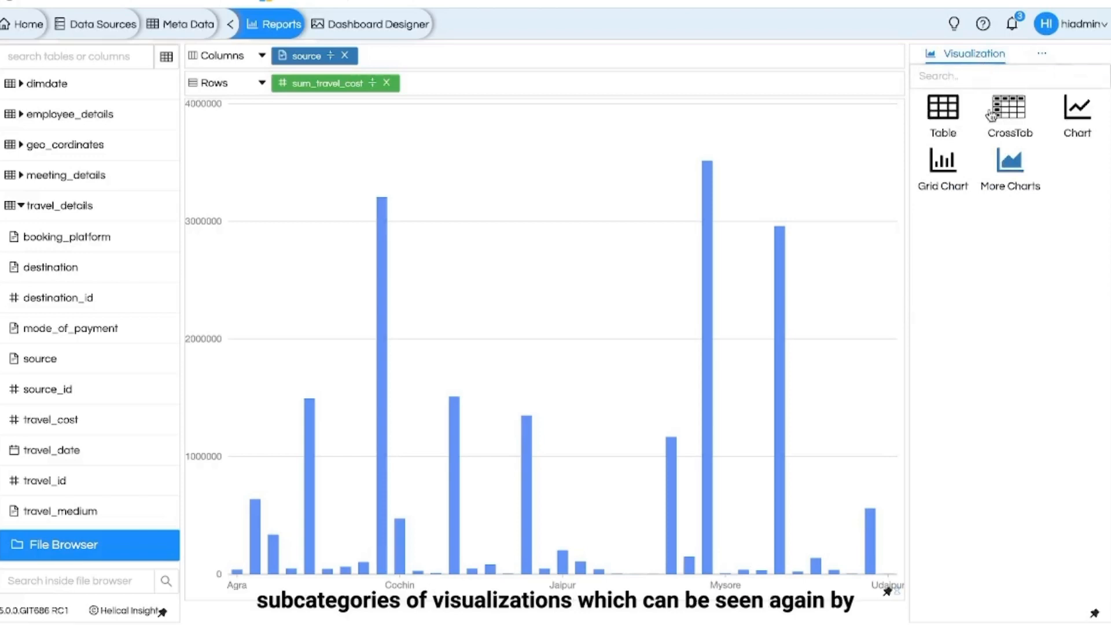
left_click(1042, 54)
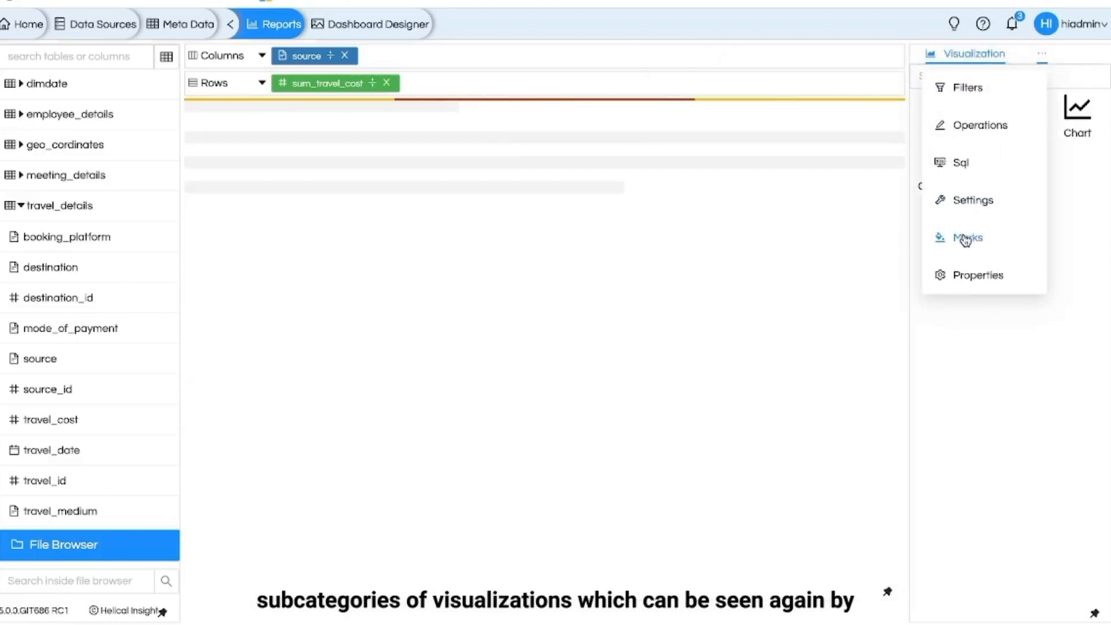
left_click(968, 237)
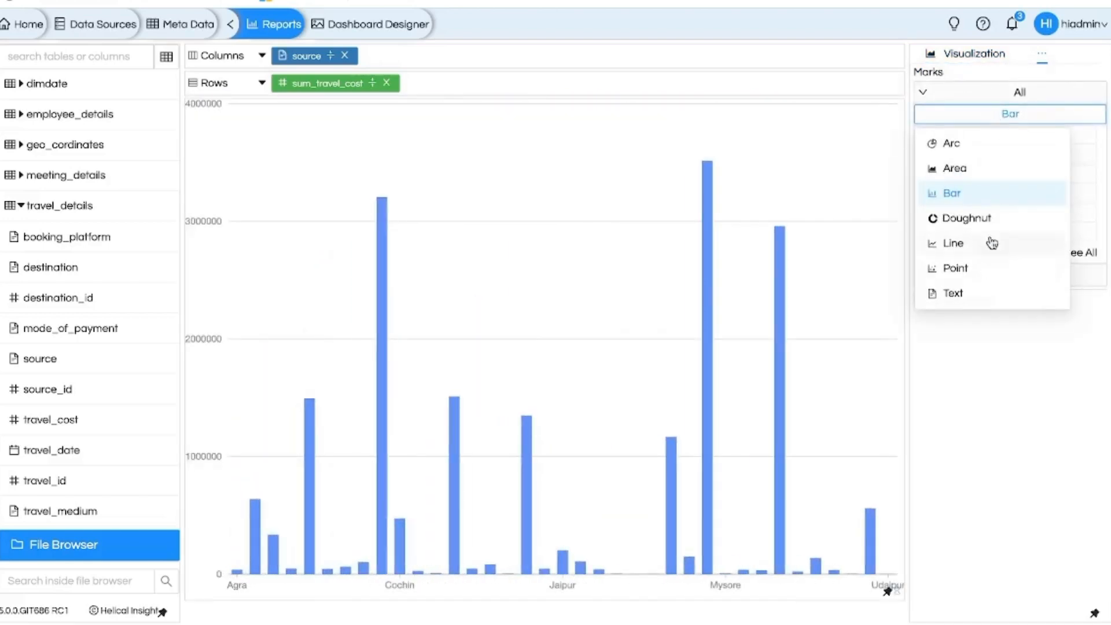
Show the Properties pane's Title settings and list Sub Title, Format, Cache sections
left_click(1042, 54)
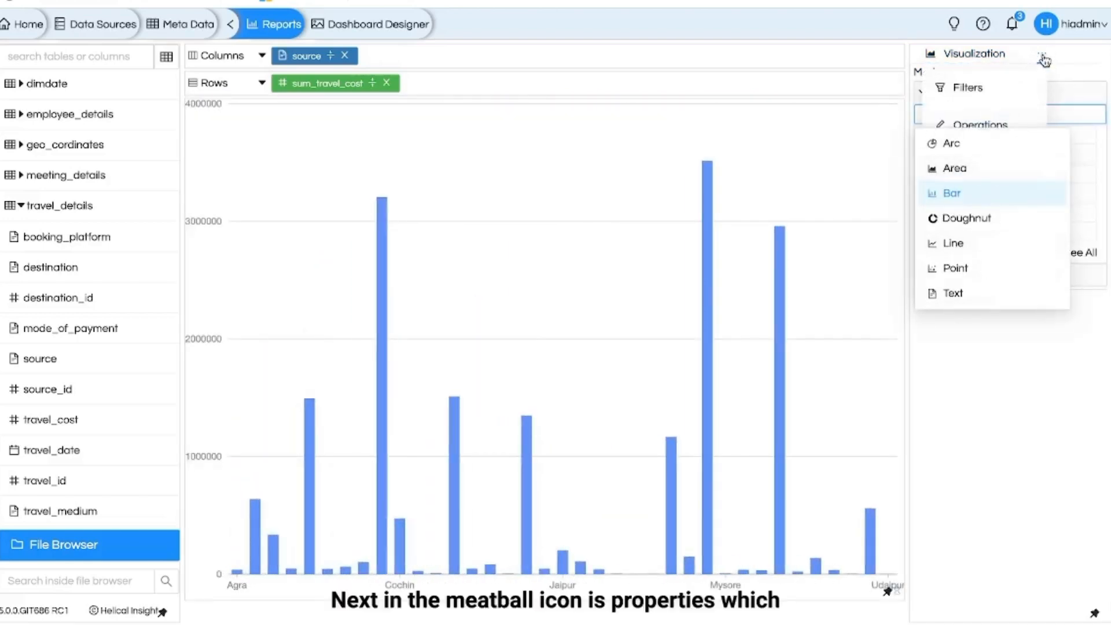
left_click(1042, 54)
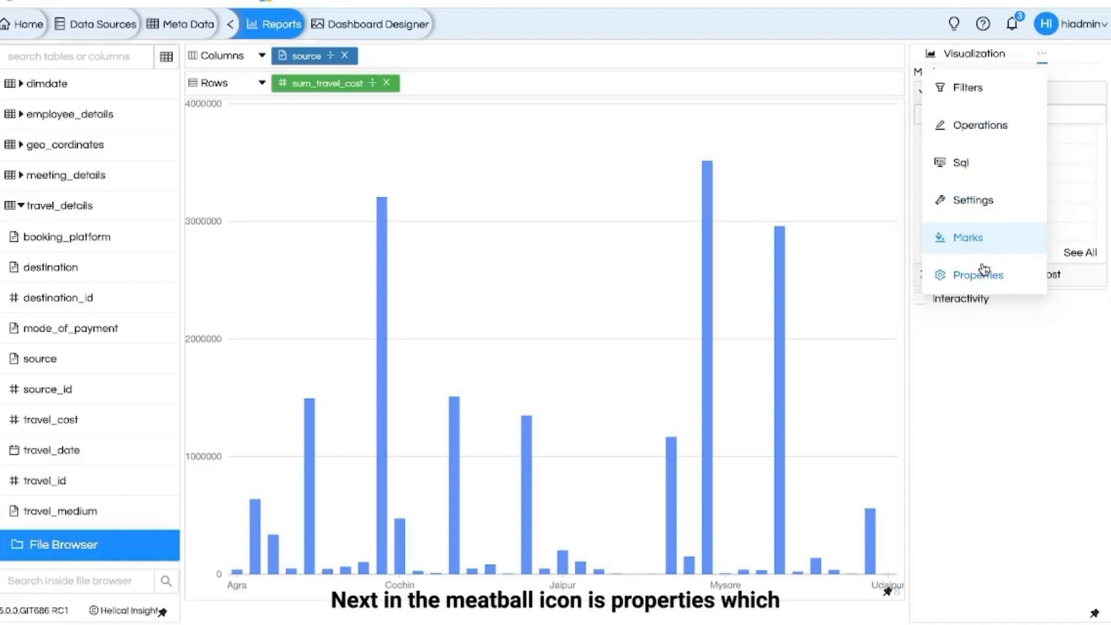
left_click(978, 275)
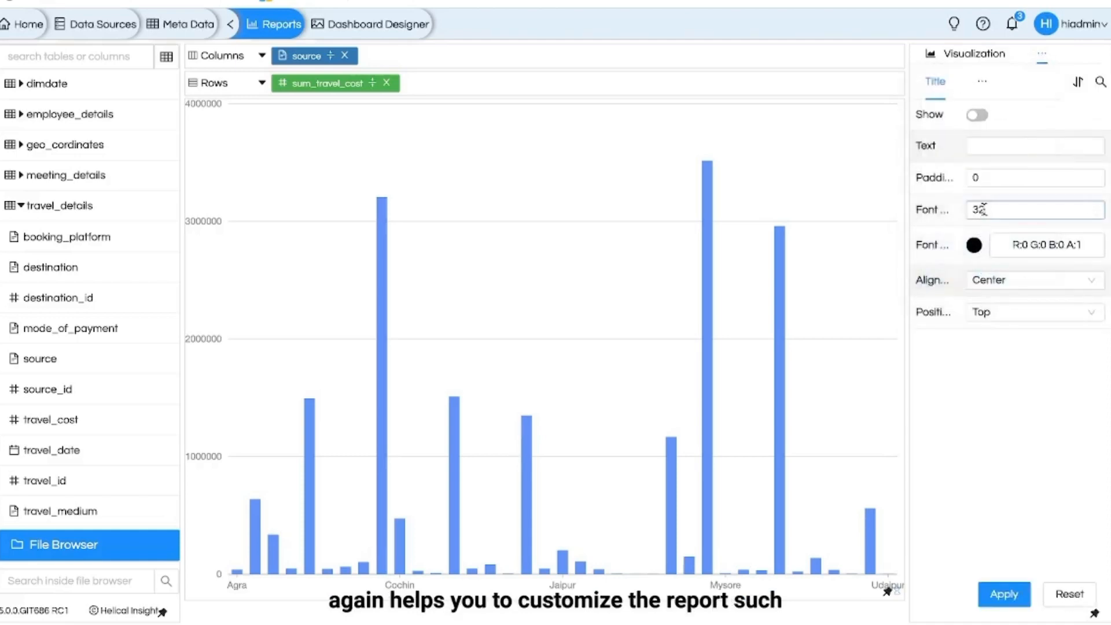
left_click(982, 81)
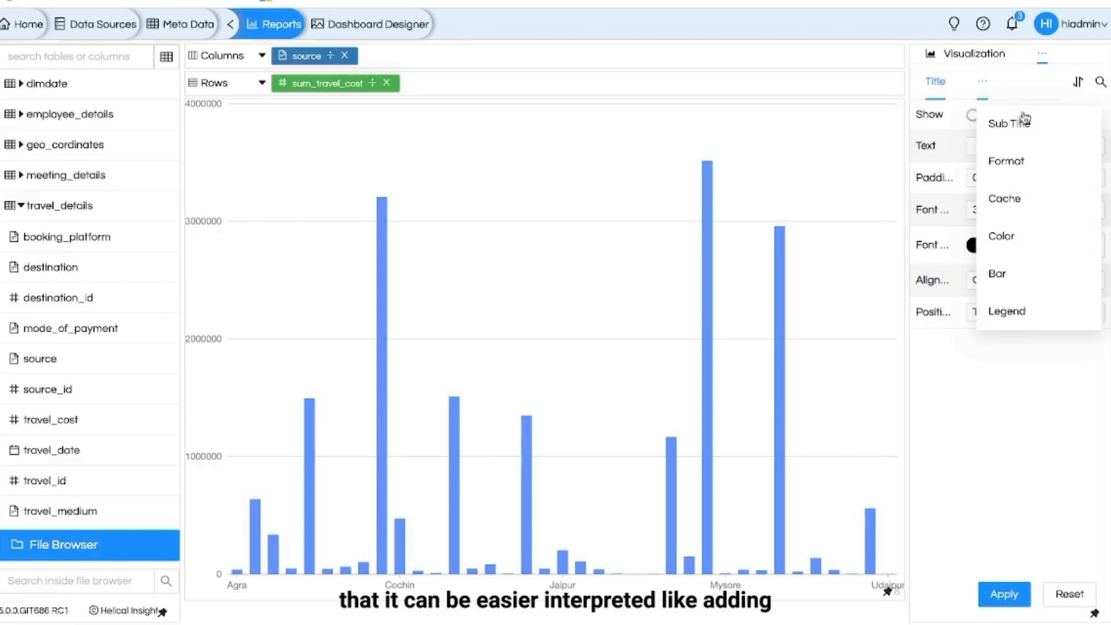
mouse_move(1026, 201)
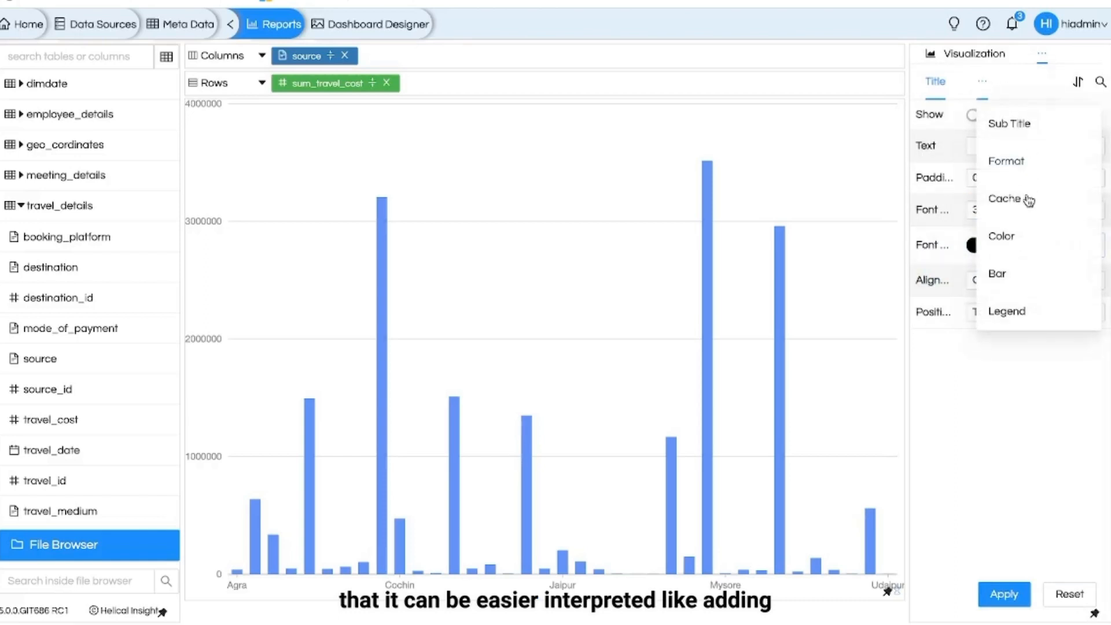
mouse_move(998, 274)
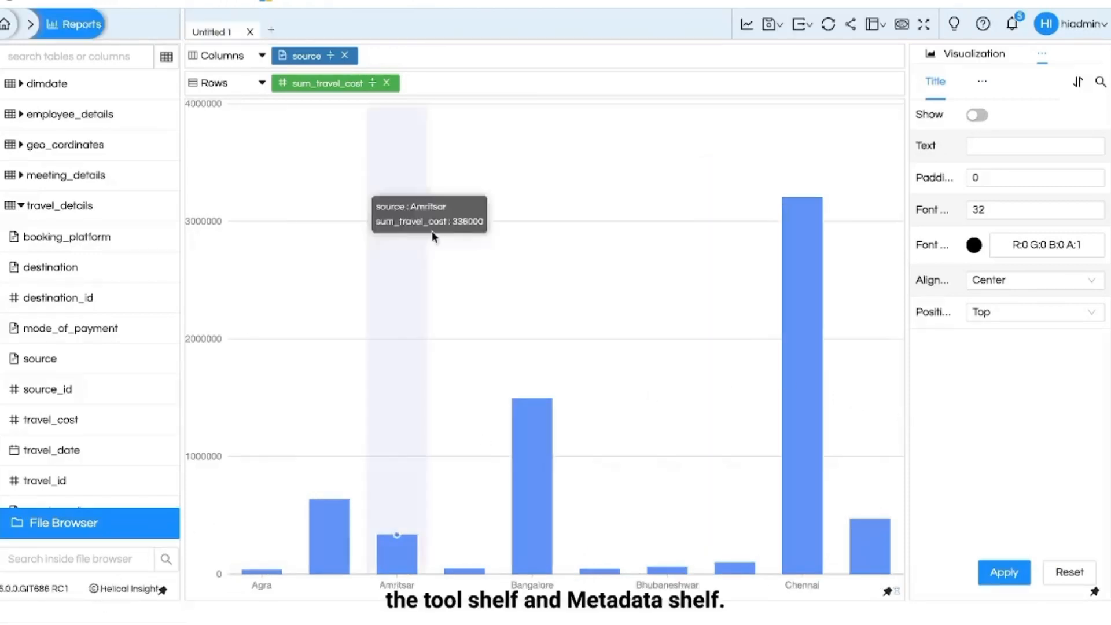
mouse_move(168, 261)
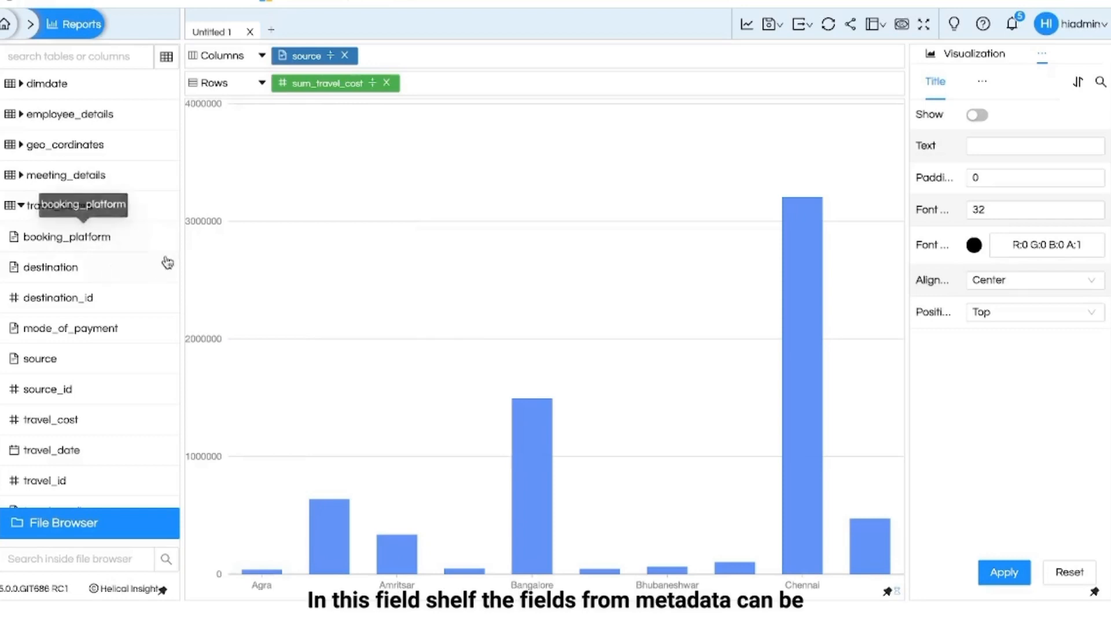
mouse_move(103, 294)
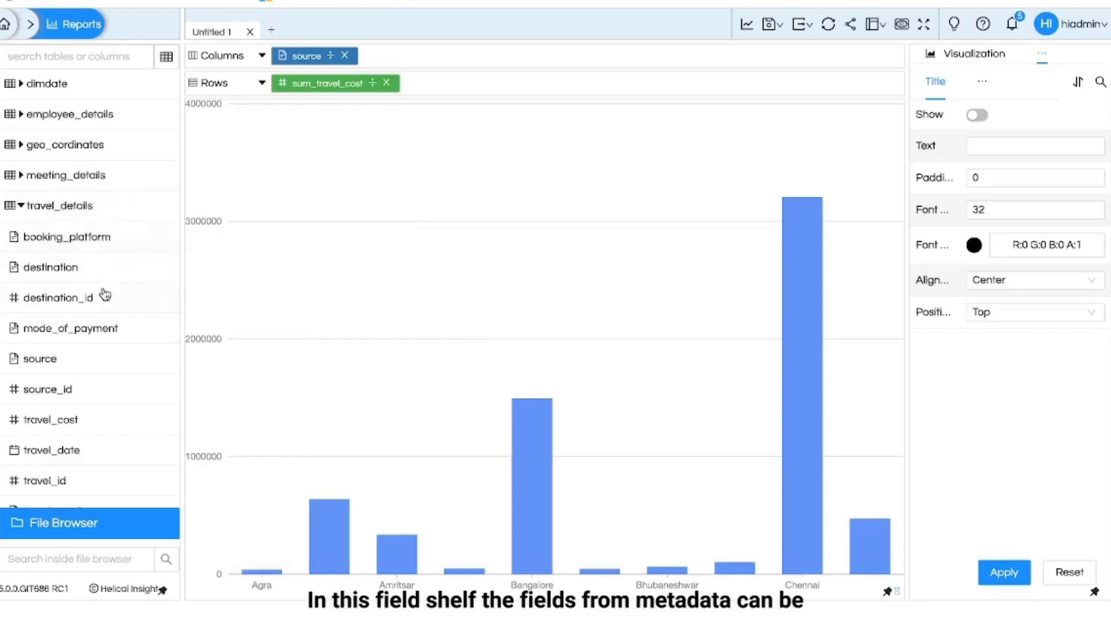
mouse_move(78, 361)
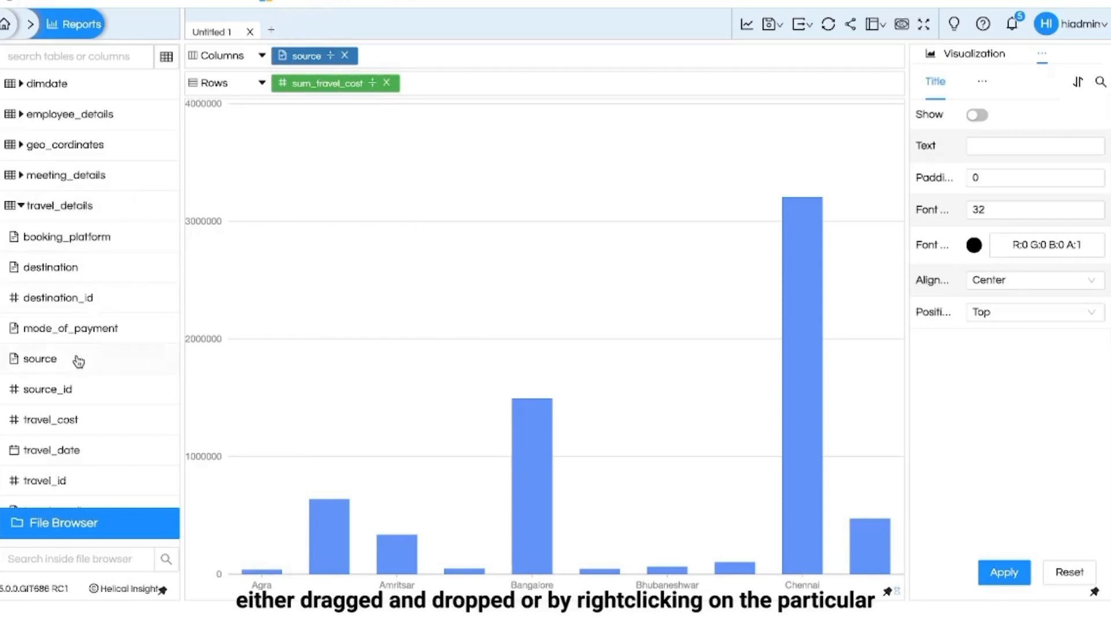
mouse_move(53, 268)
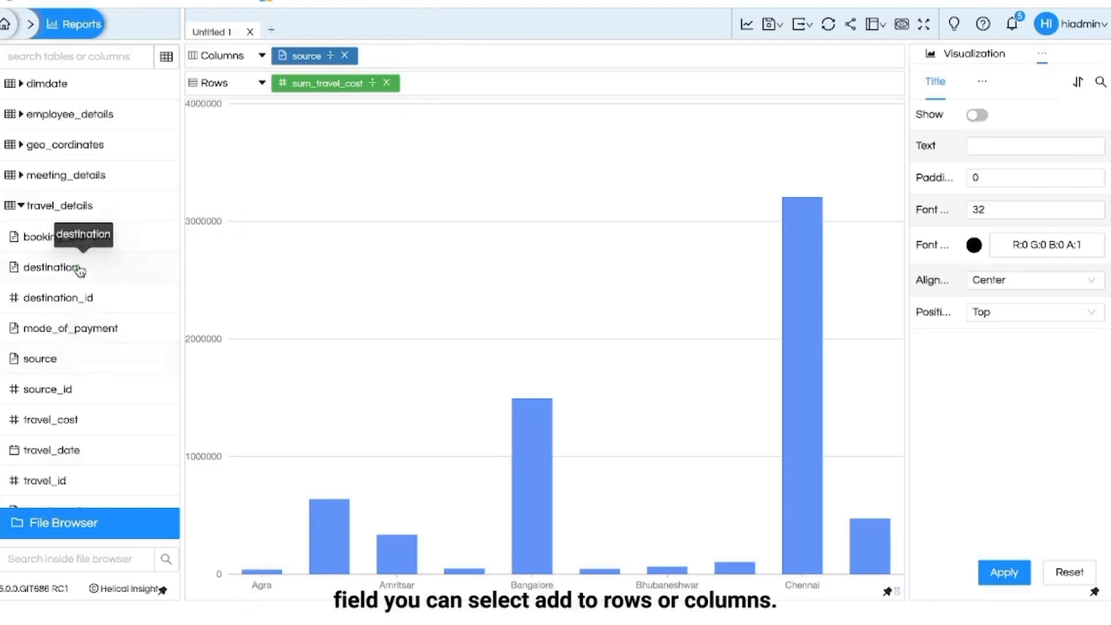
Add the destination field to Columns from its right-click menu
right_click(51, 267)
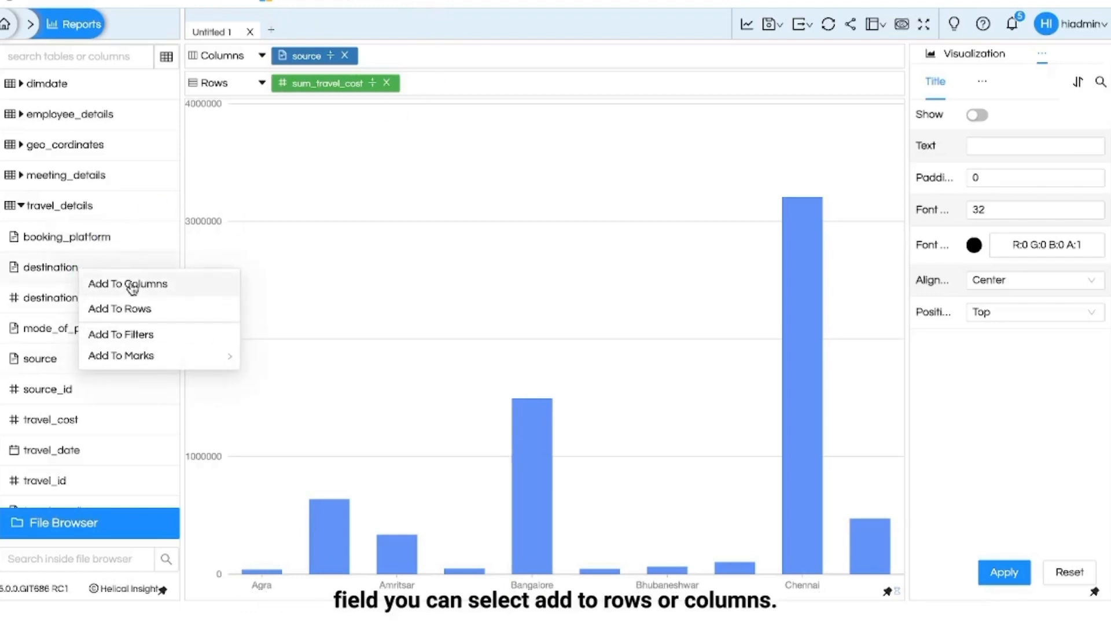
left_click(127, 284)
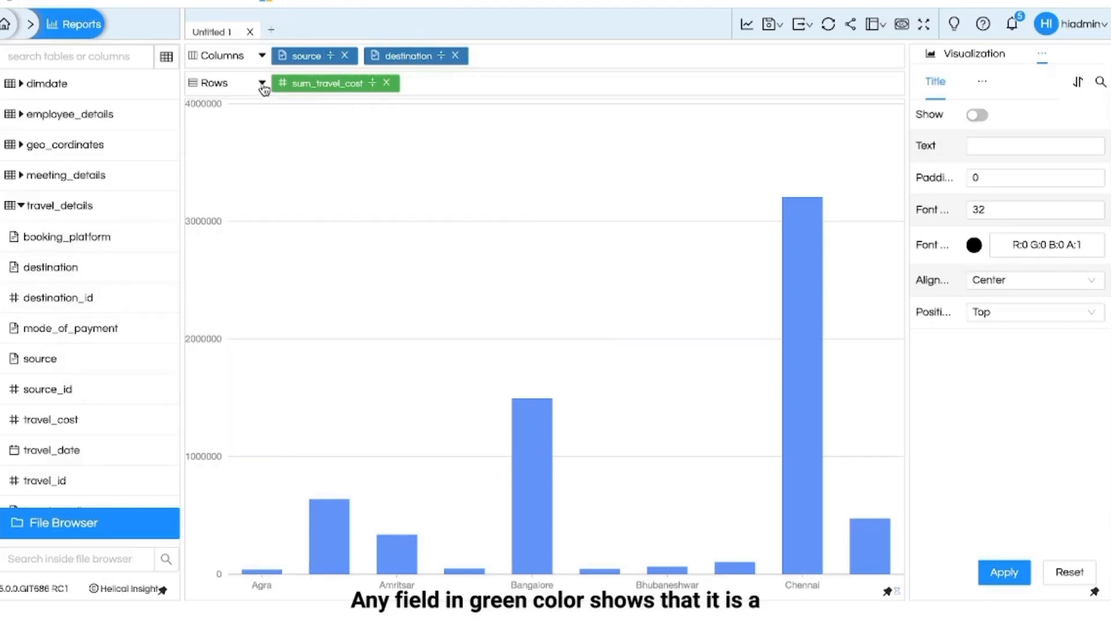
mouse_move(328, 83)
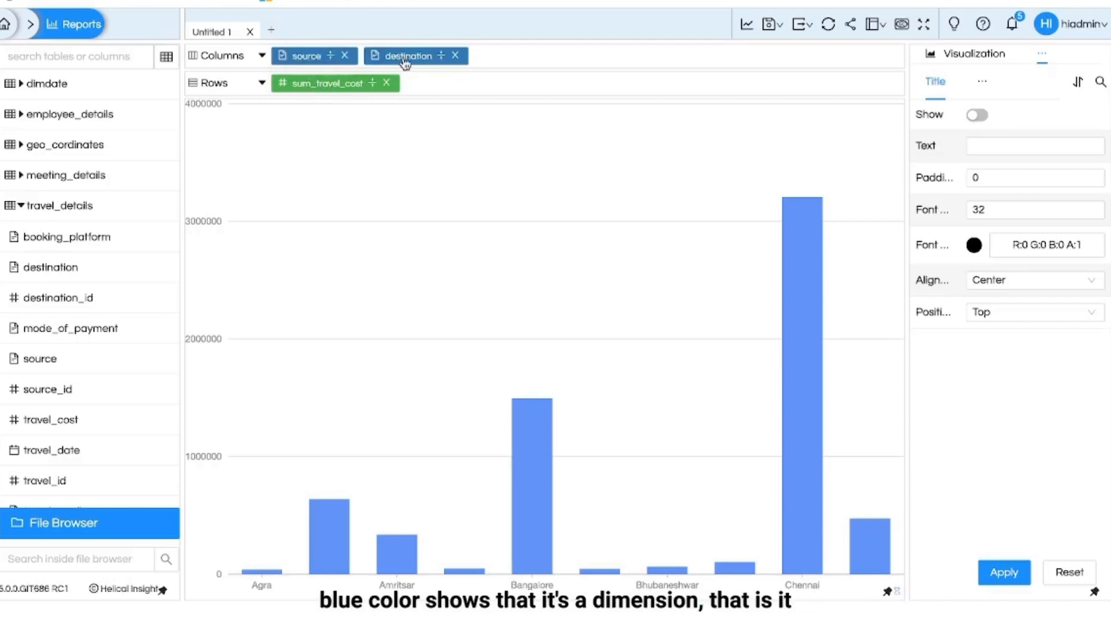
mouse_move(407, 56)
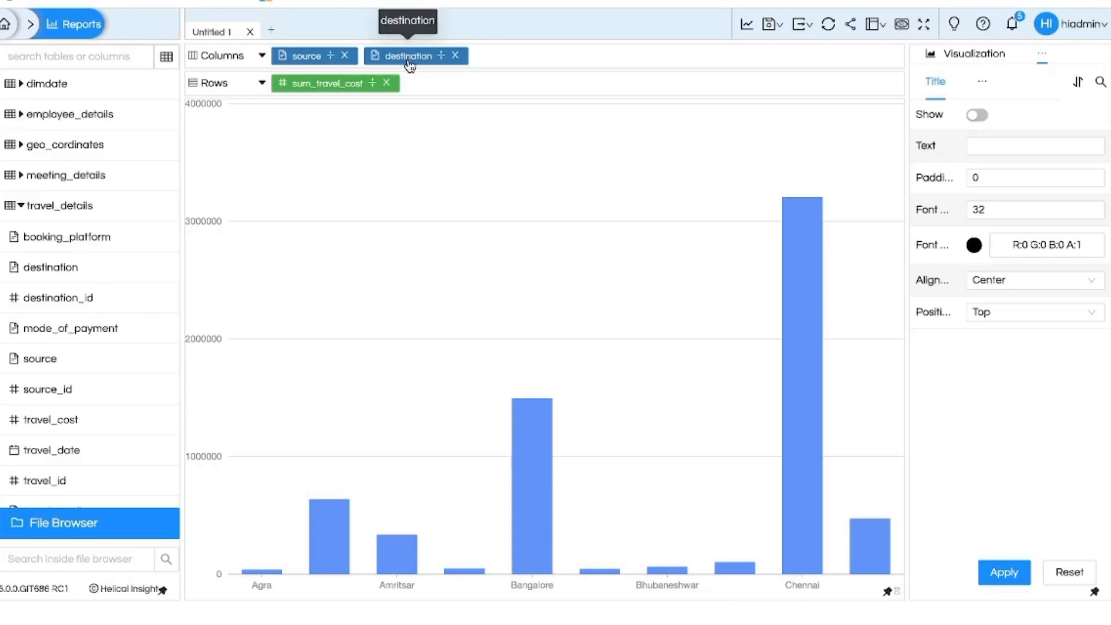
mouse_move(256, 81)
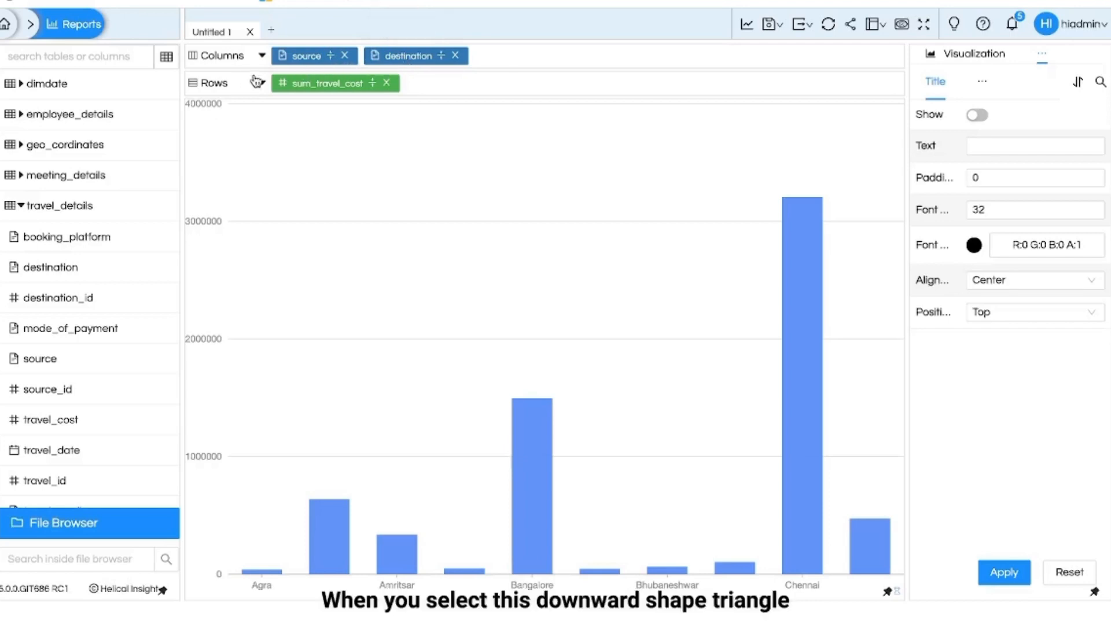
Swap Rows and Columns, then clear Columns, leaving source and destination in Rows
left_click(261, 82)
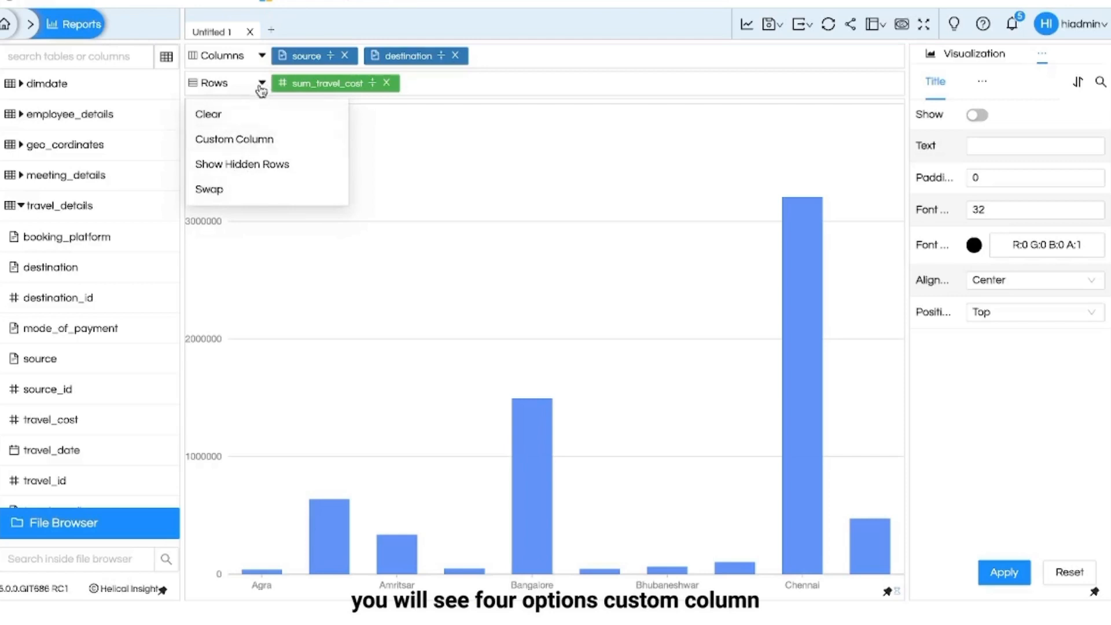
mouse_move(234, 139)
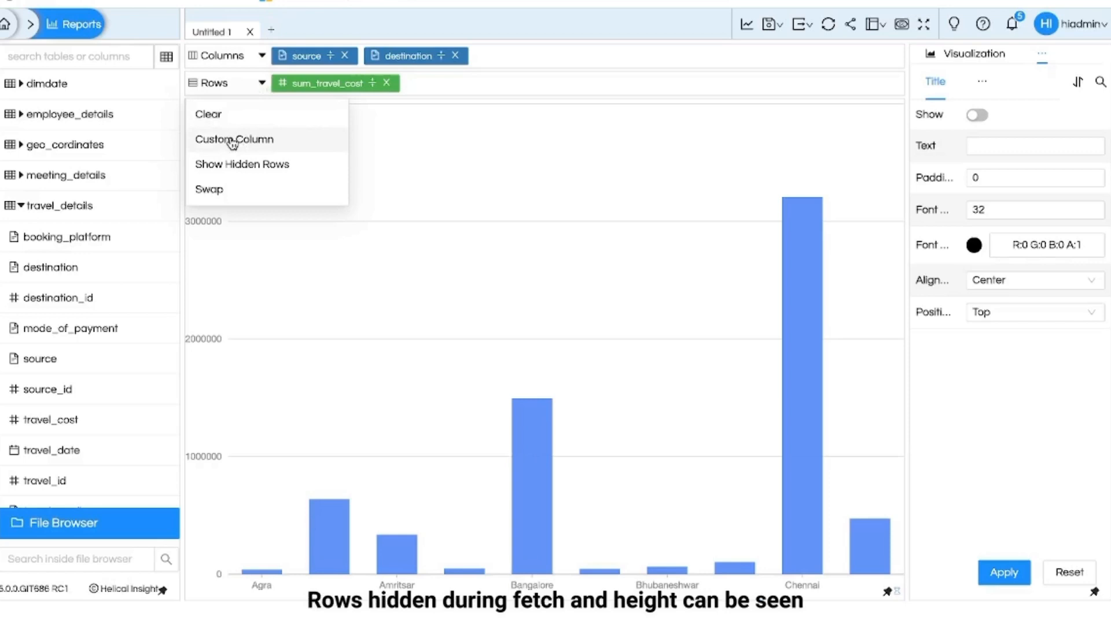
mouse_move(236, 164)
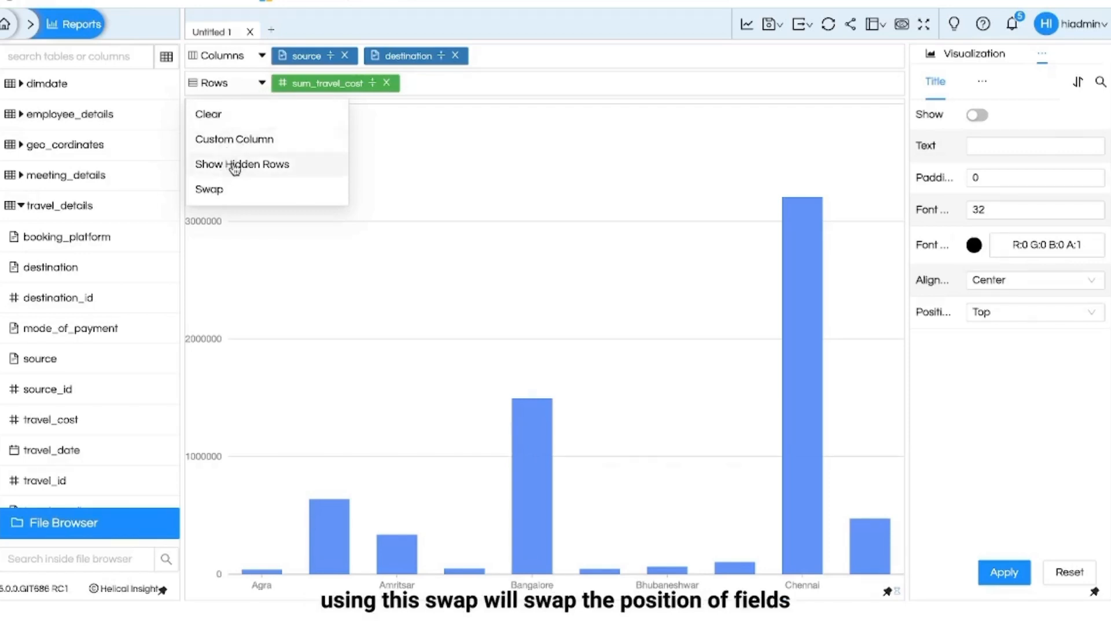
mouse_move(230, 192)
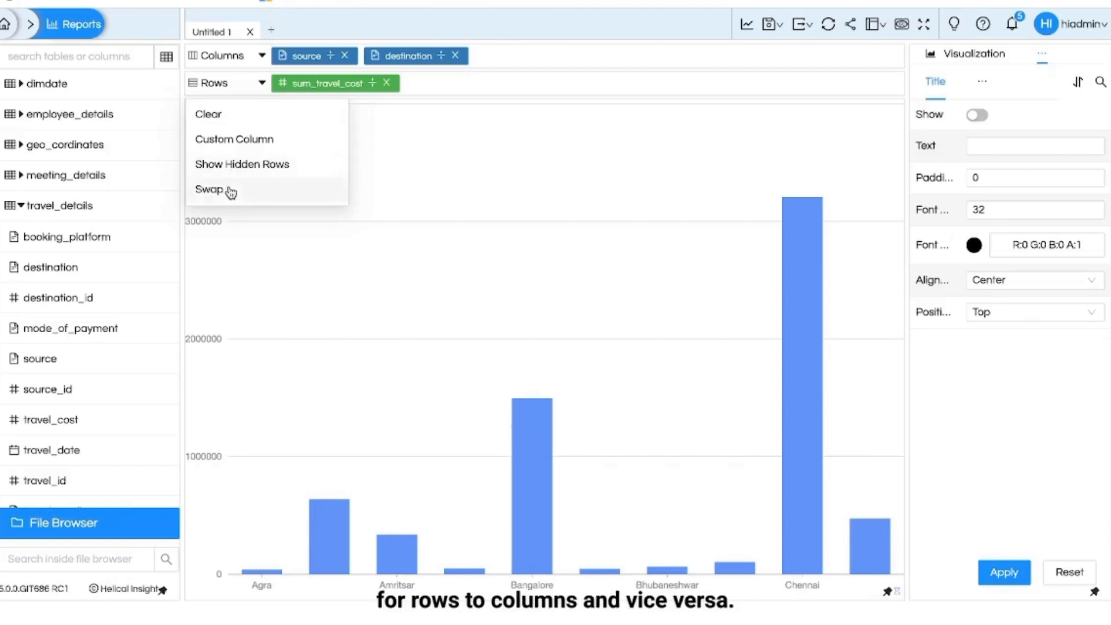
left_click(210, 189)
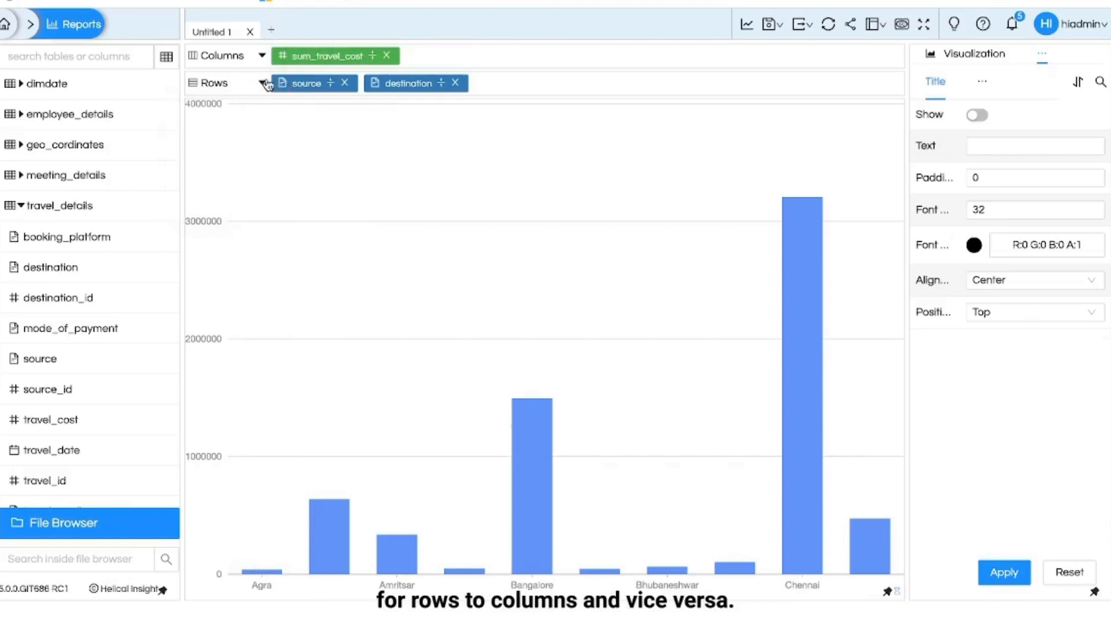
left_click(262, 56)
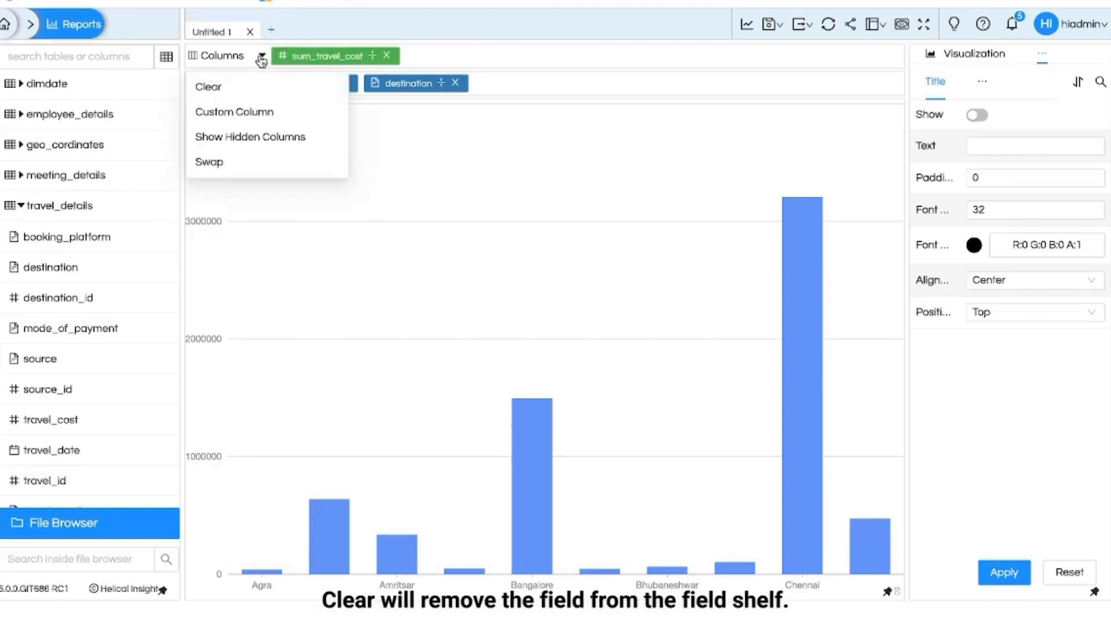
left_click(209, 86)
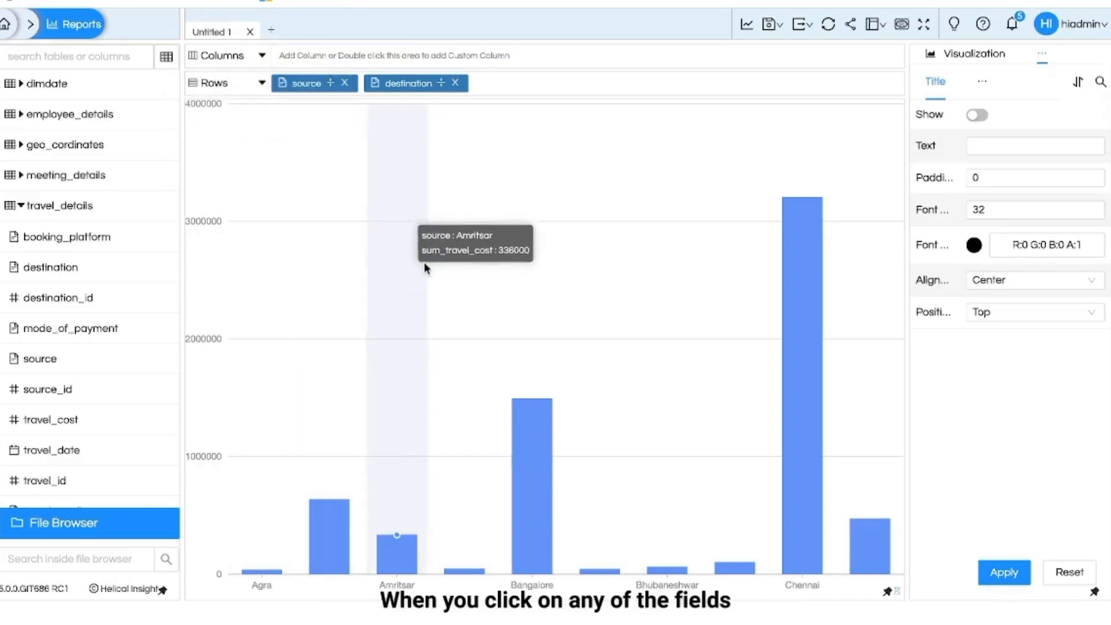
Add a destination filter listing cities, then view the pill's Aggregate and Group by options
left_click(408, 82)
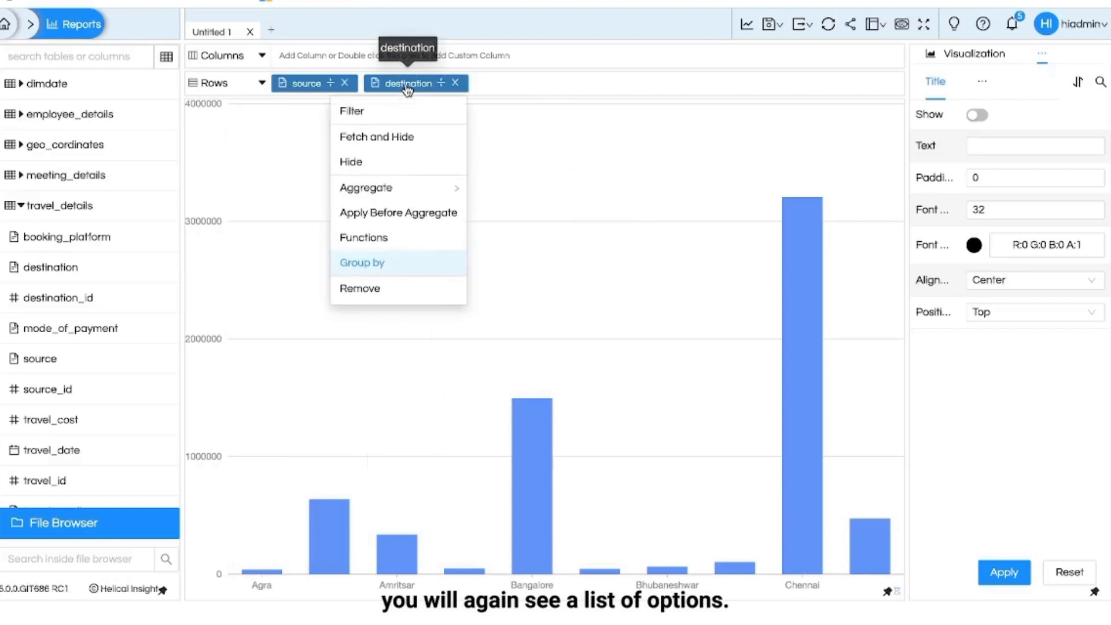
mouse_move(406, 94)
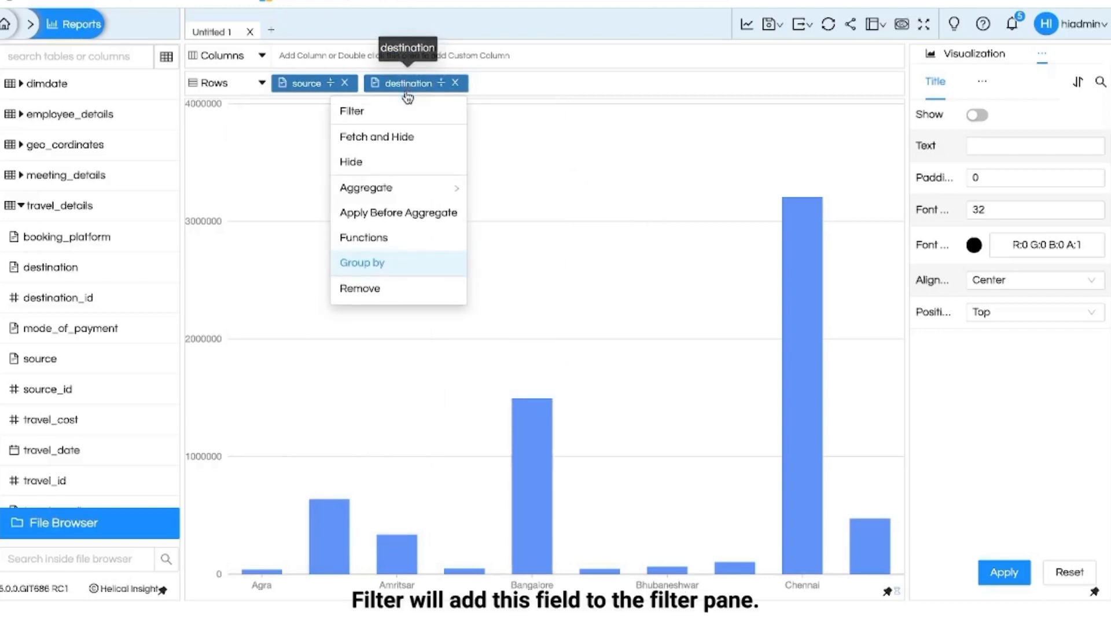
left_click(351, 110)
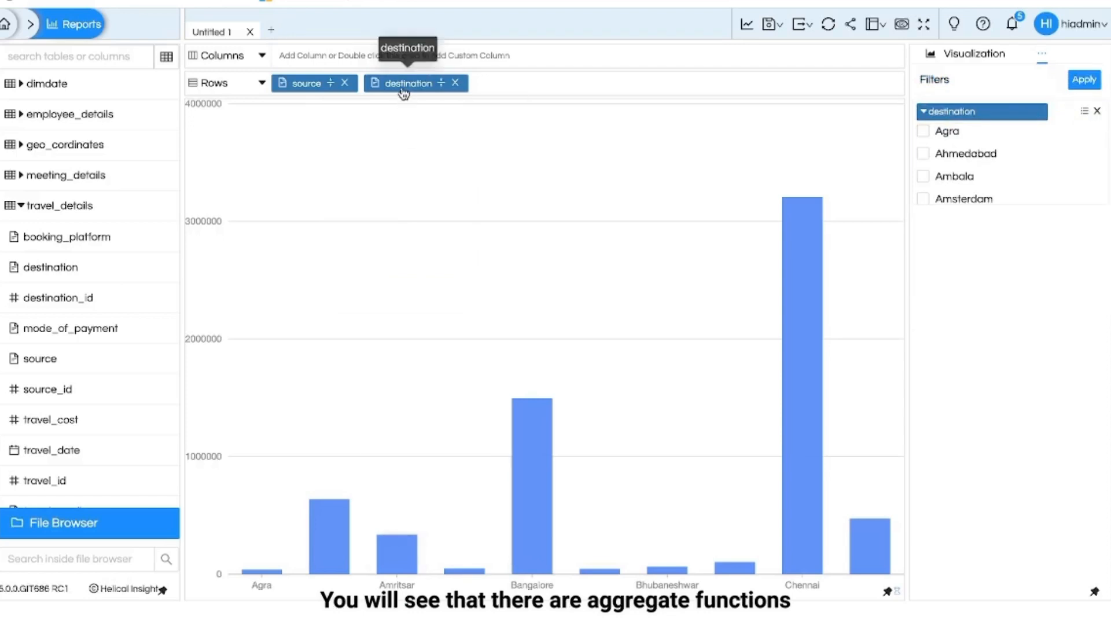
left_click(440, 83)
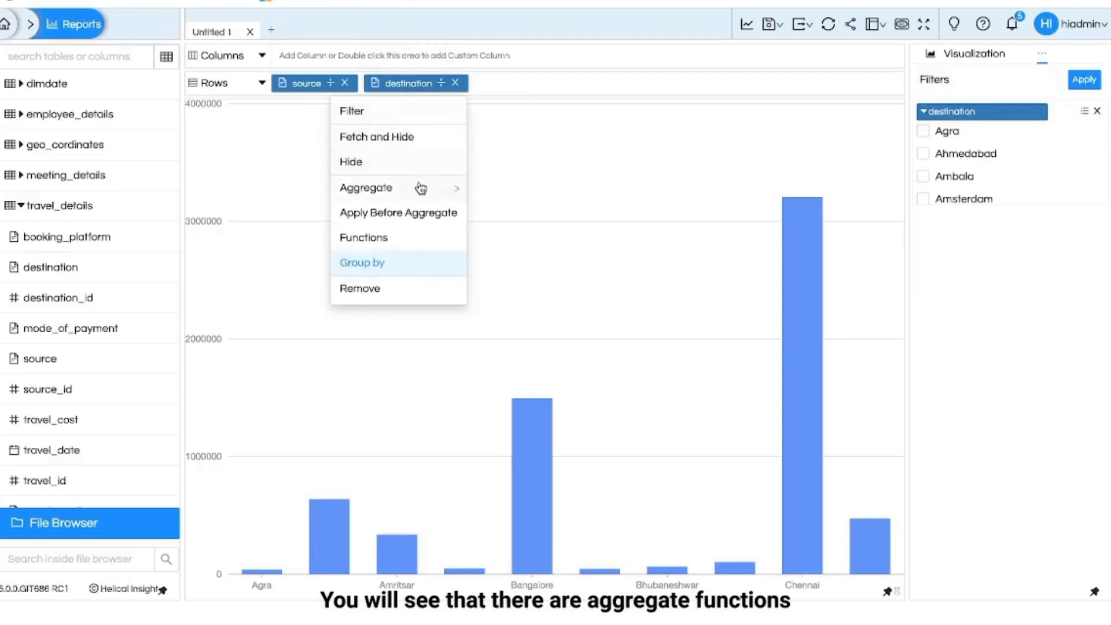
mouse_move(420, 262)
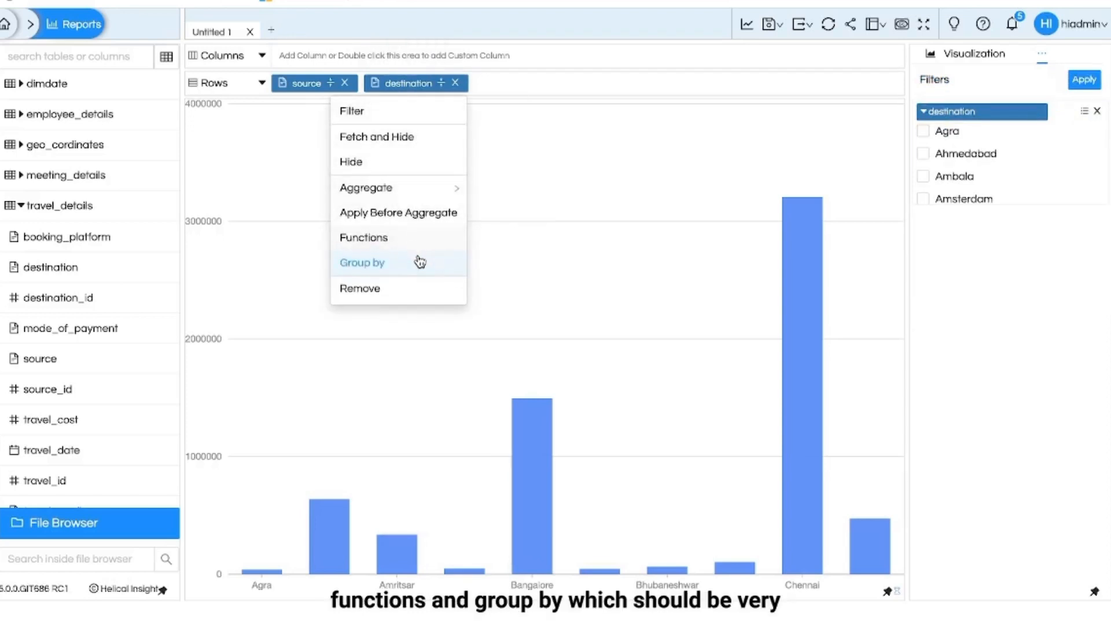